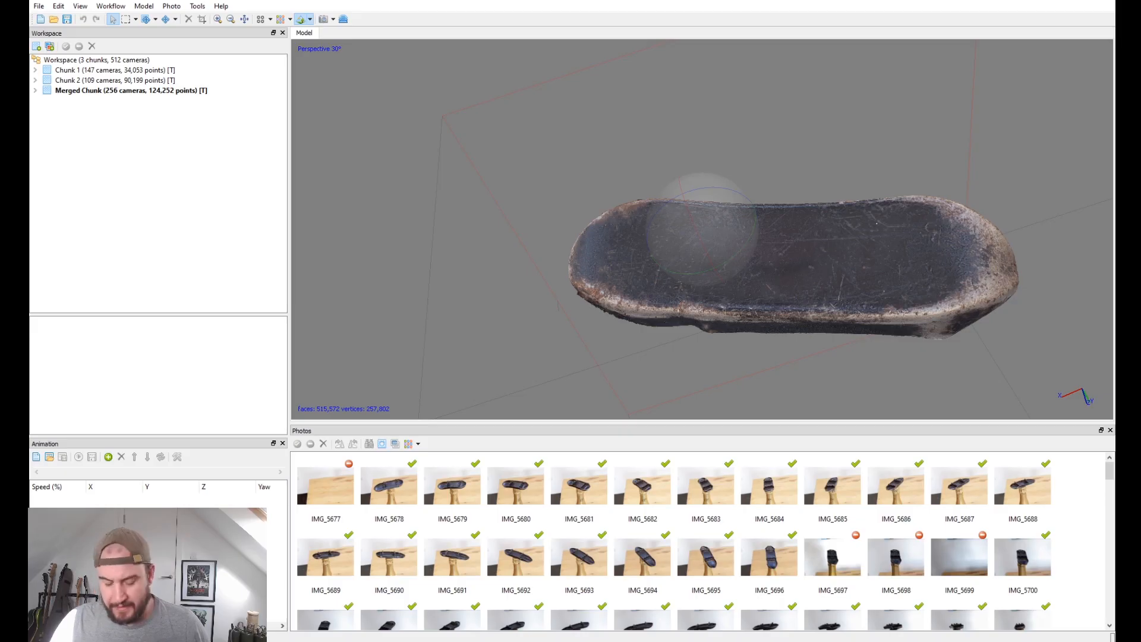
mouse_move(777, 260)
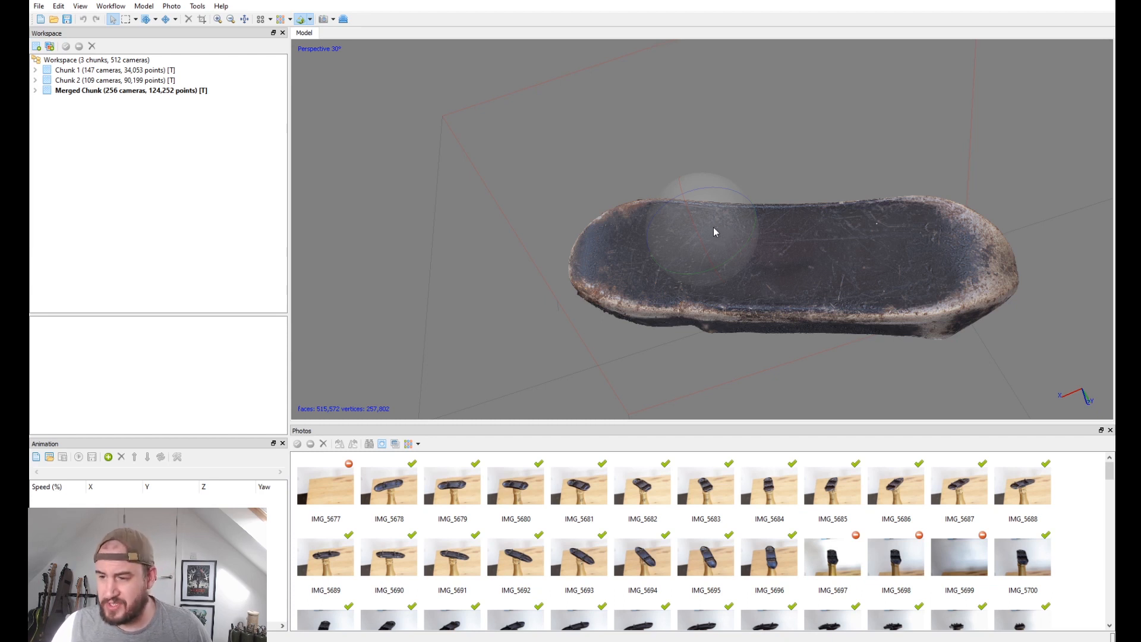
mouse_move(716, 241)
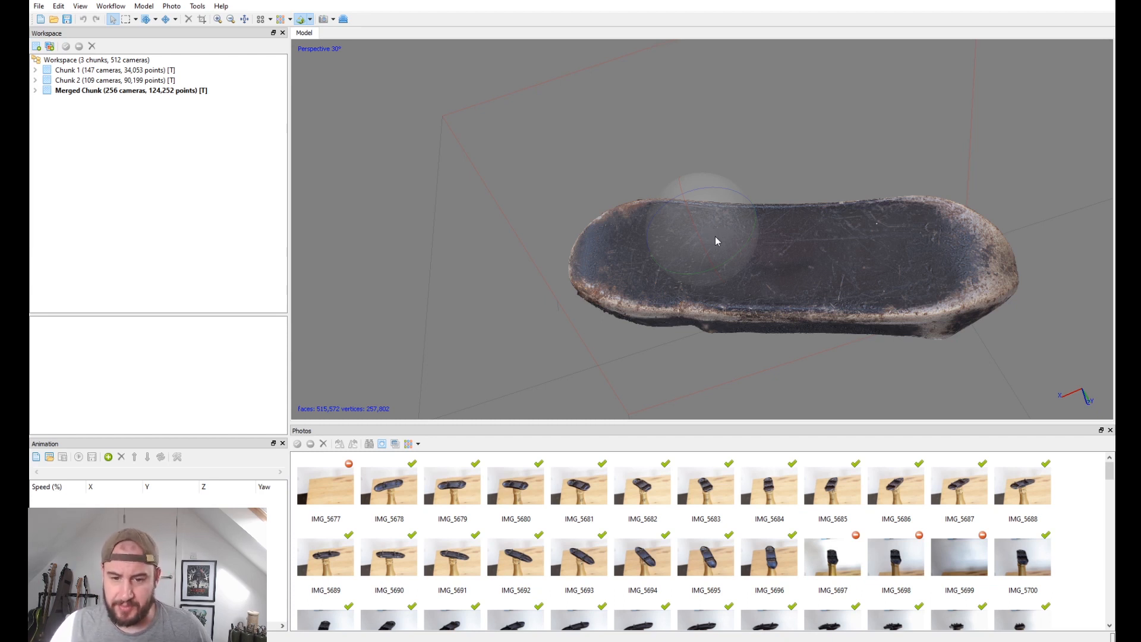
mouse_move(709, 238)
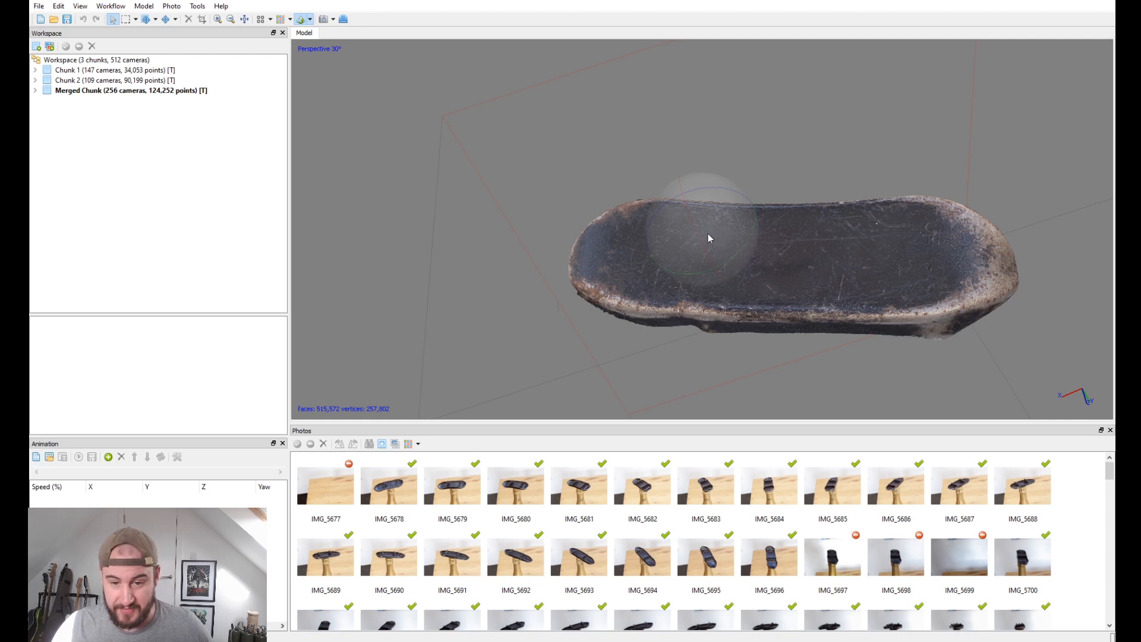
mouse_move(725, 220)
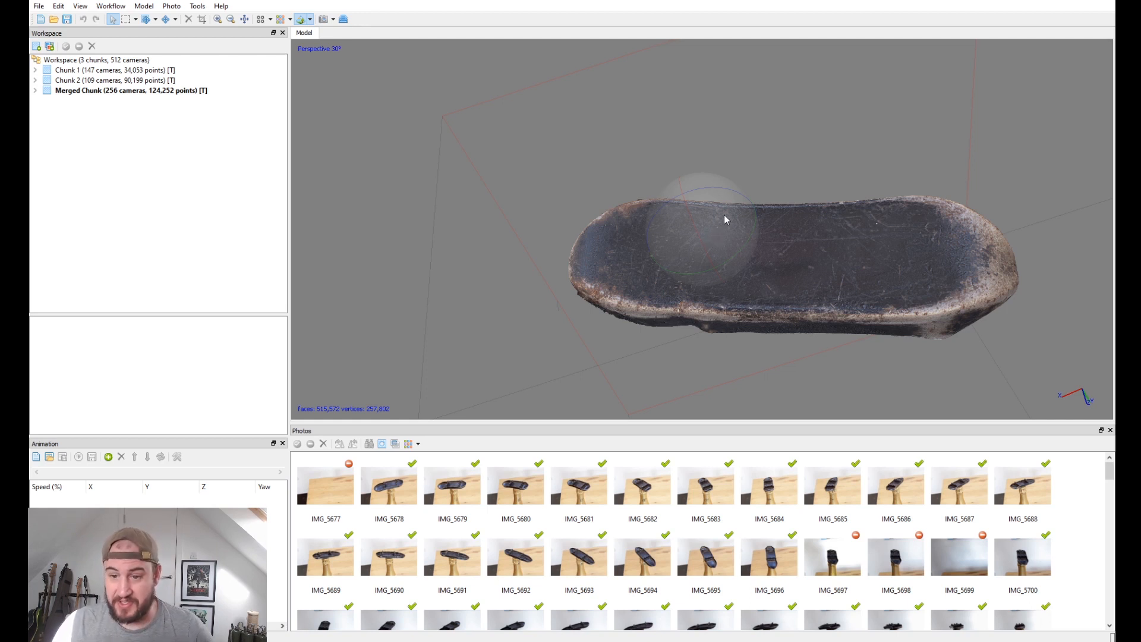
mouse_move(742, 221)
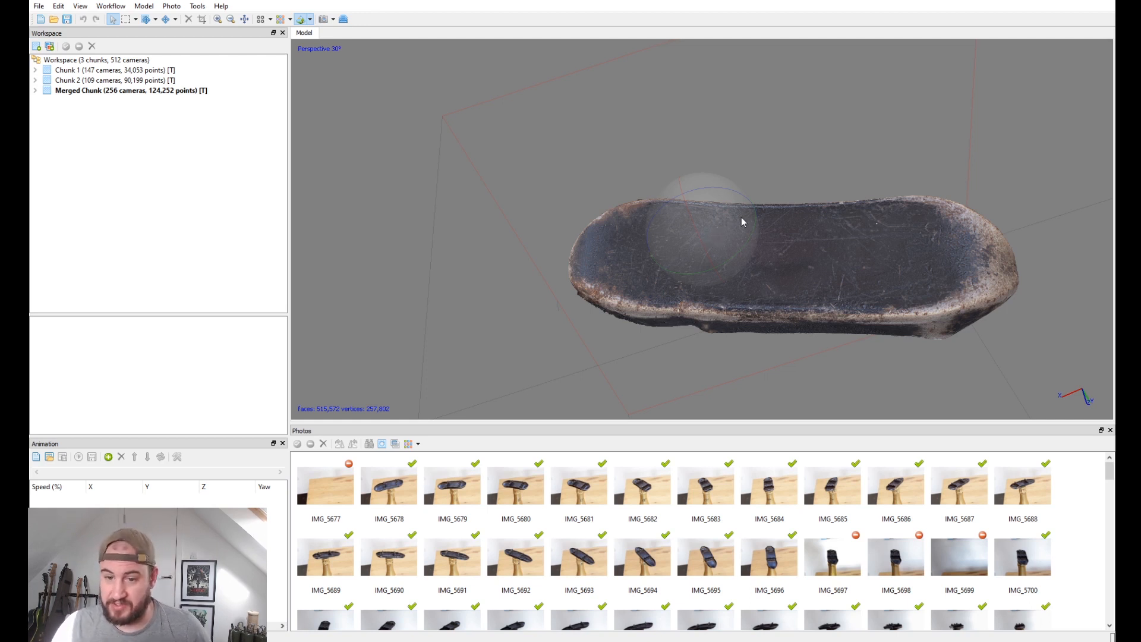
mouse_move(757, 239)
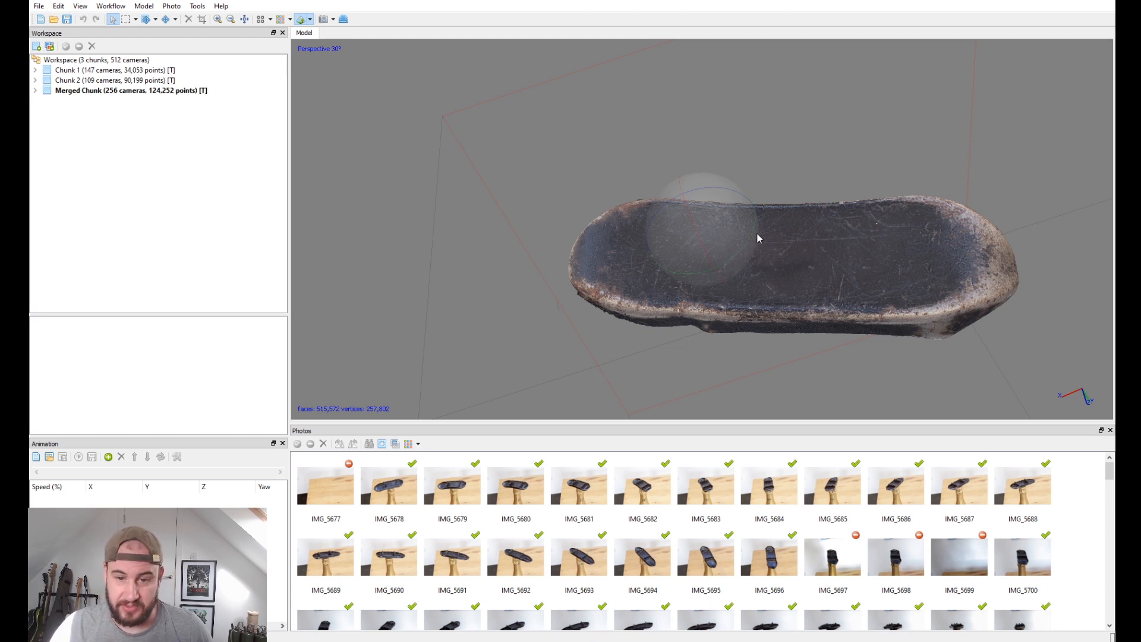
mouse_move(736, 230)
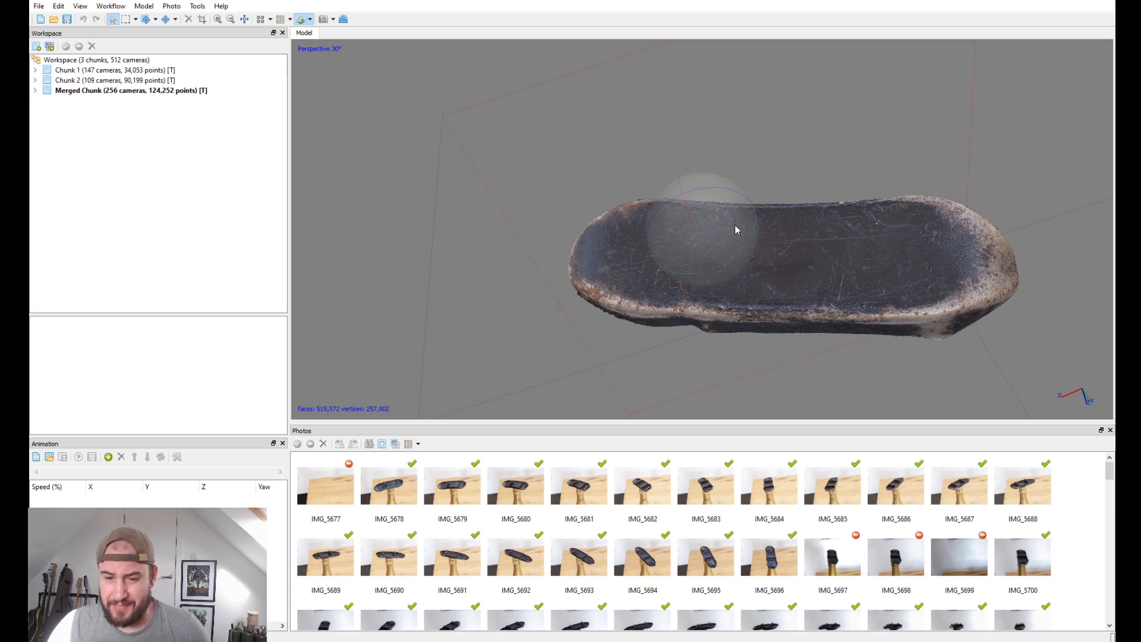
mouse_move(743, 247)
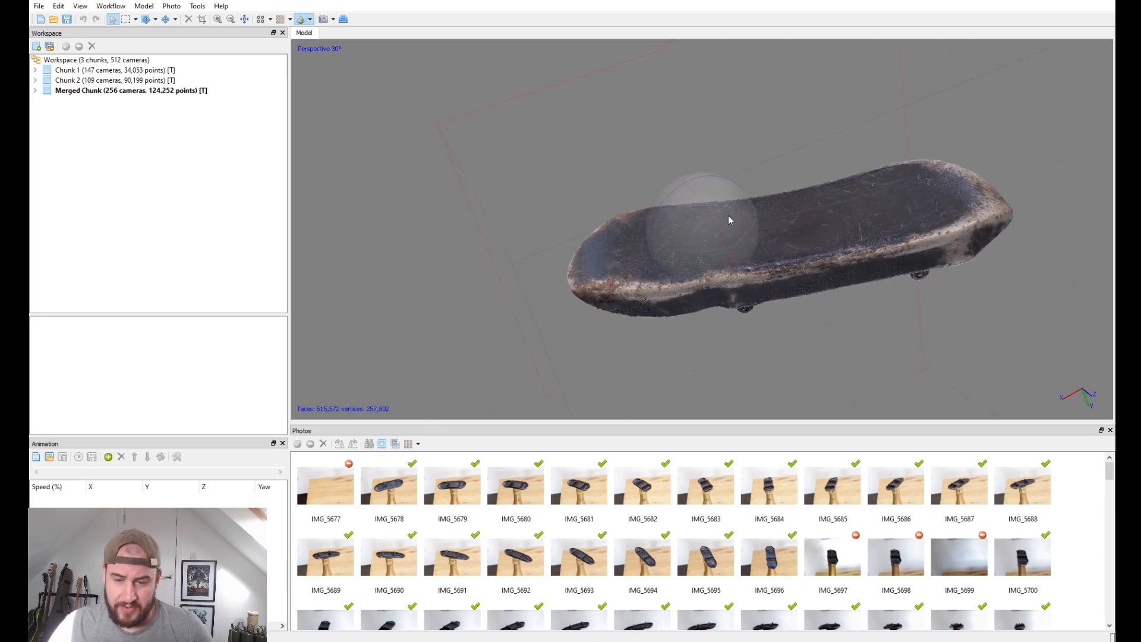
mouse_move(732, 227)
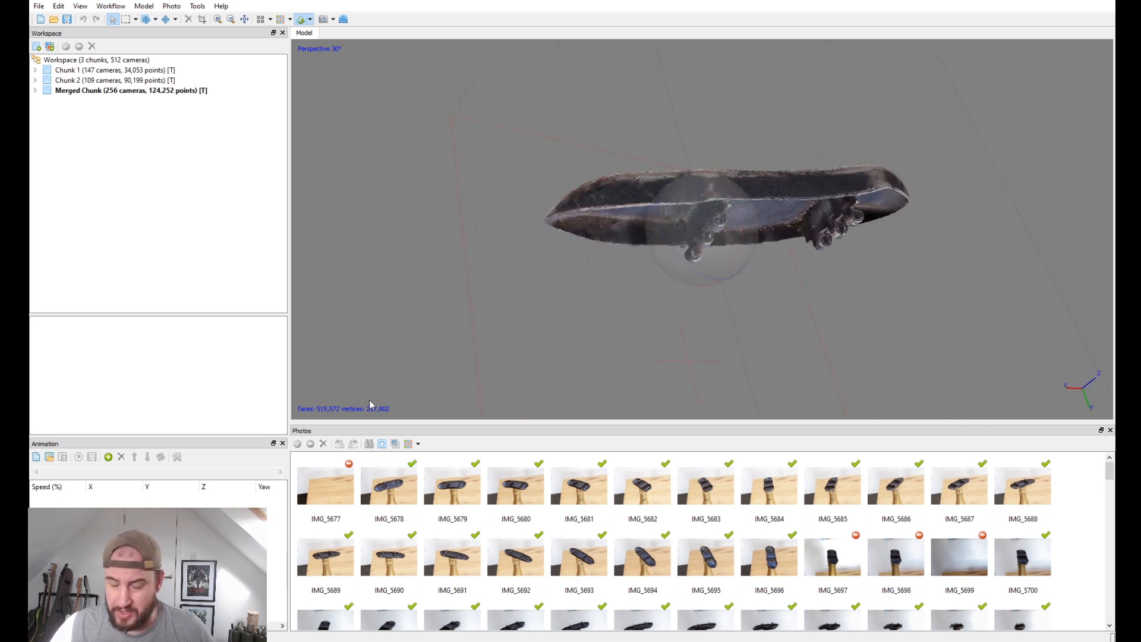
Review photos IMG_5677 through IMG_5681 and their masks, then close the photo
click(388, 484)
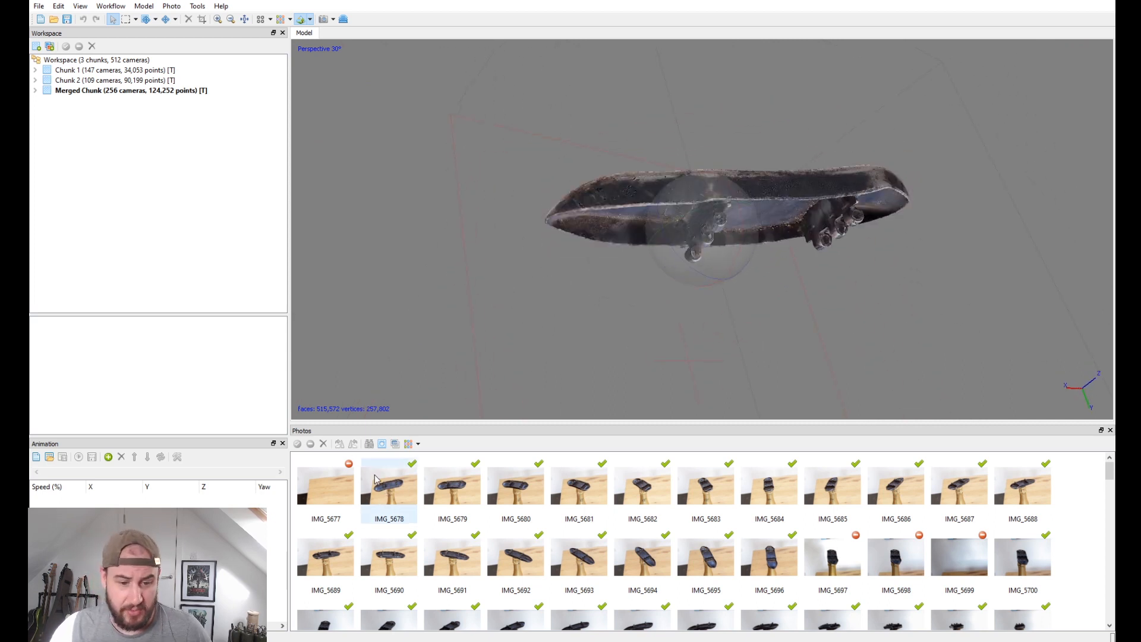
double_click(389, 484)
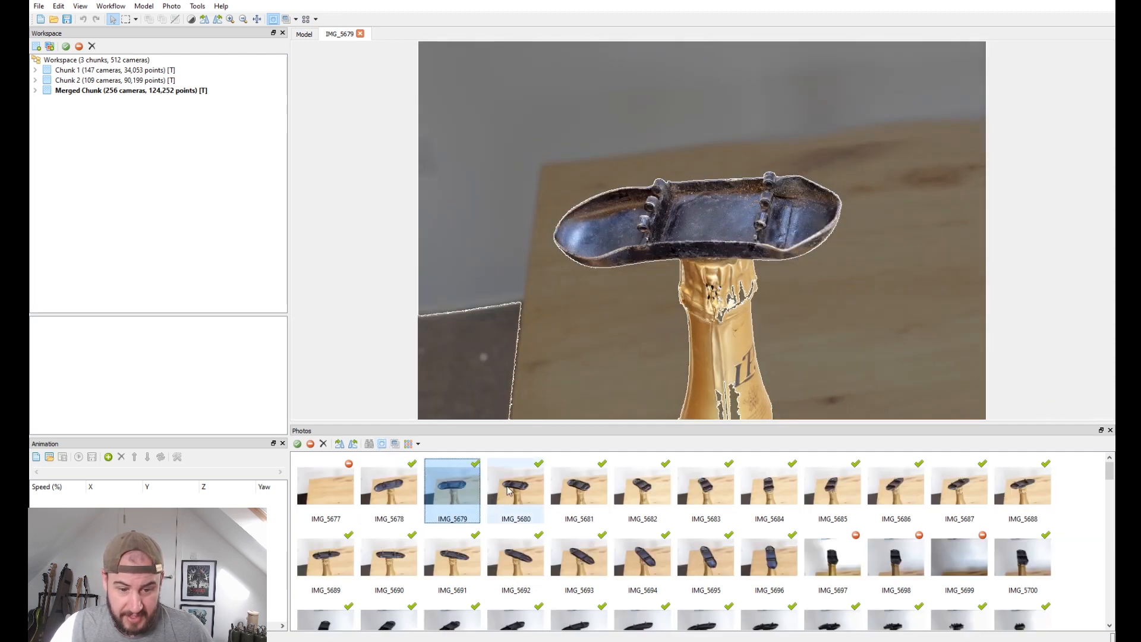
click(578, 483)
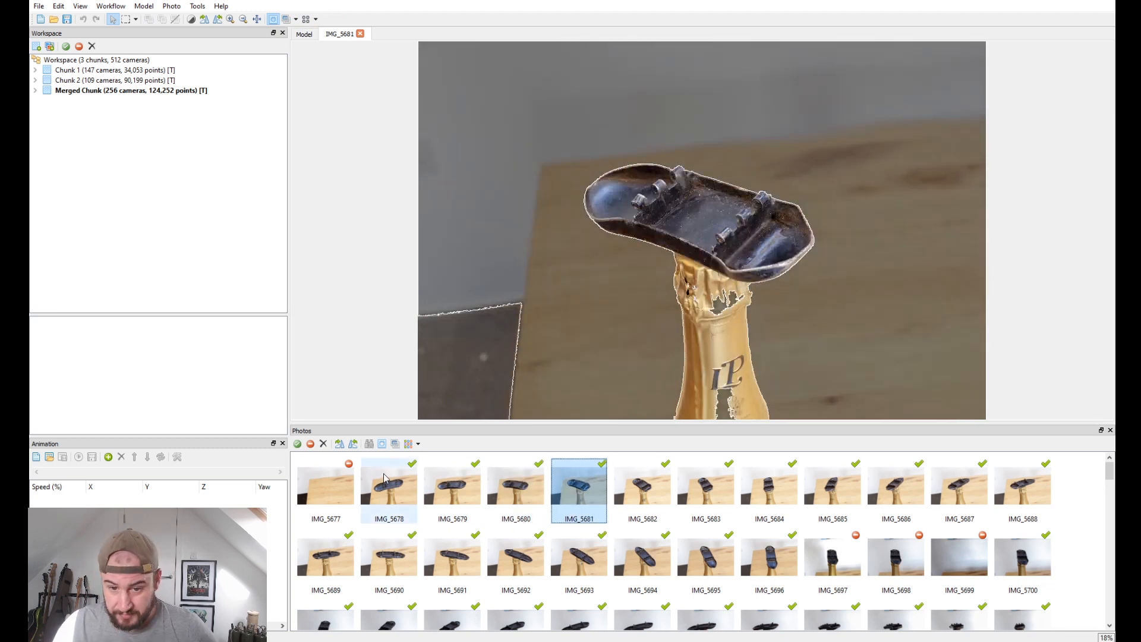
mouse_move(530, 501)
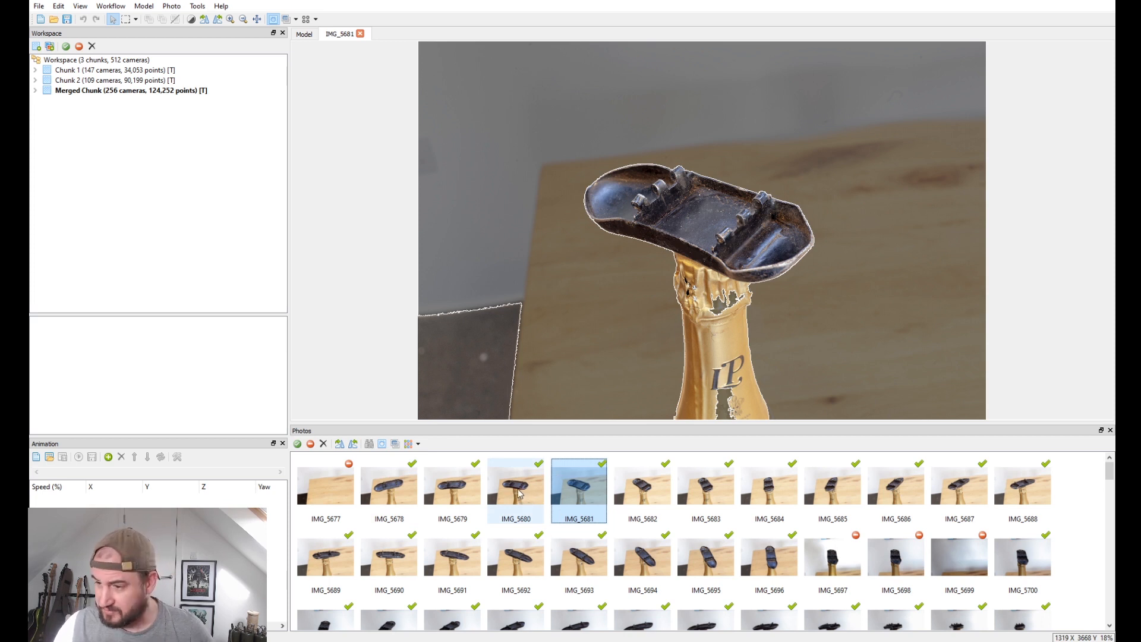
mouse_move(542, 486)
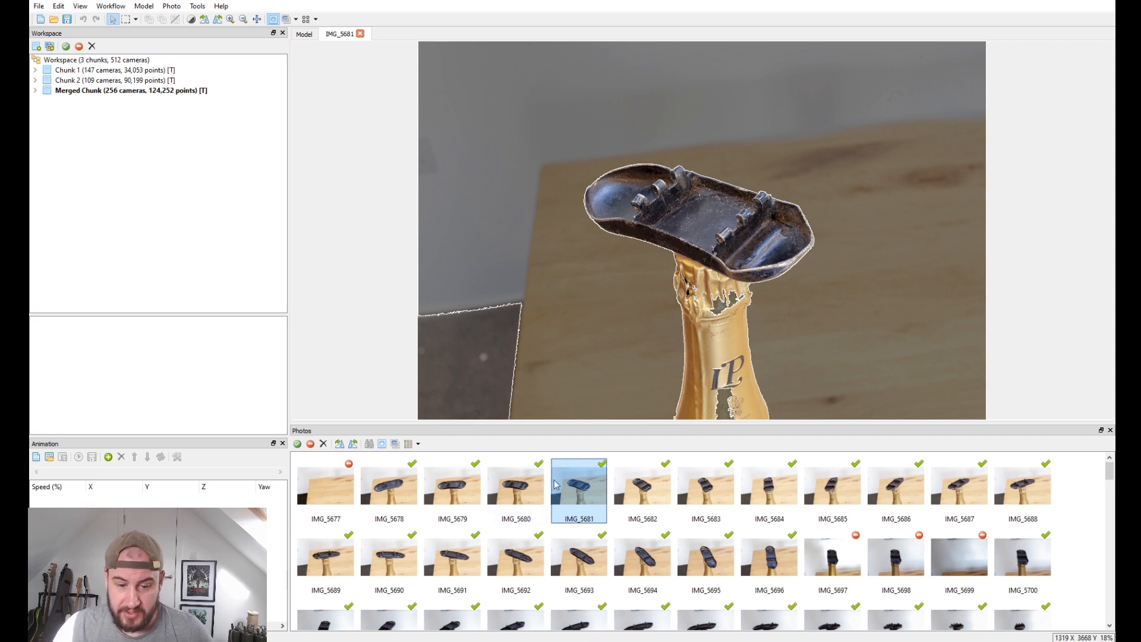
click(325, 485)
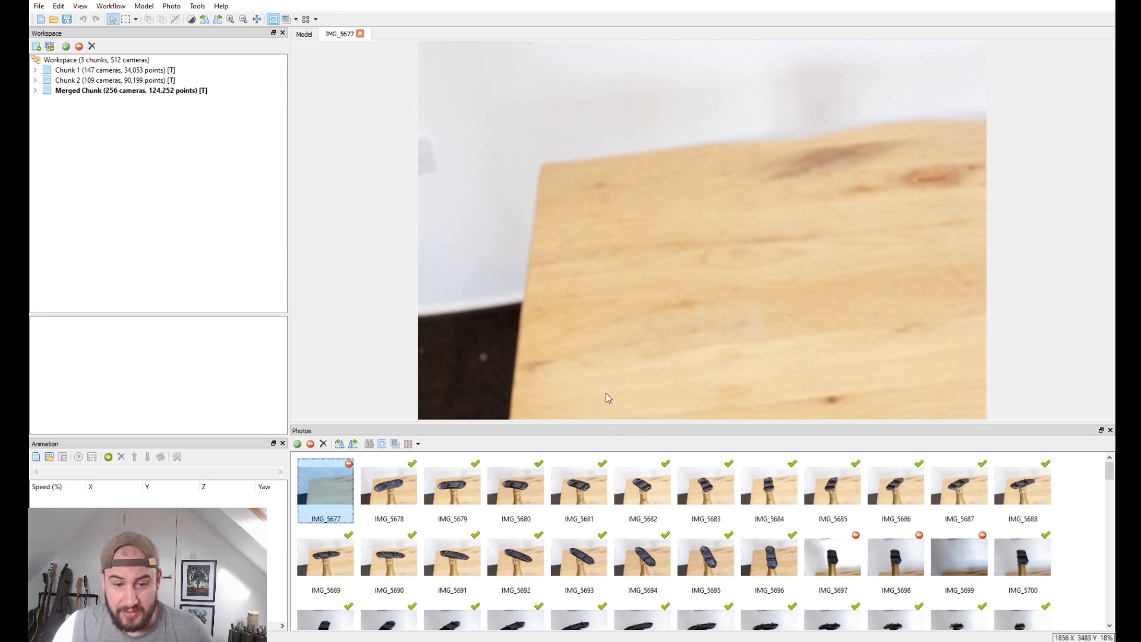
click(389, 488)
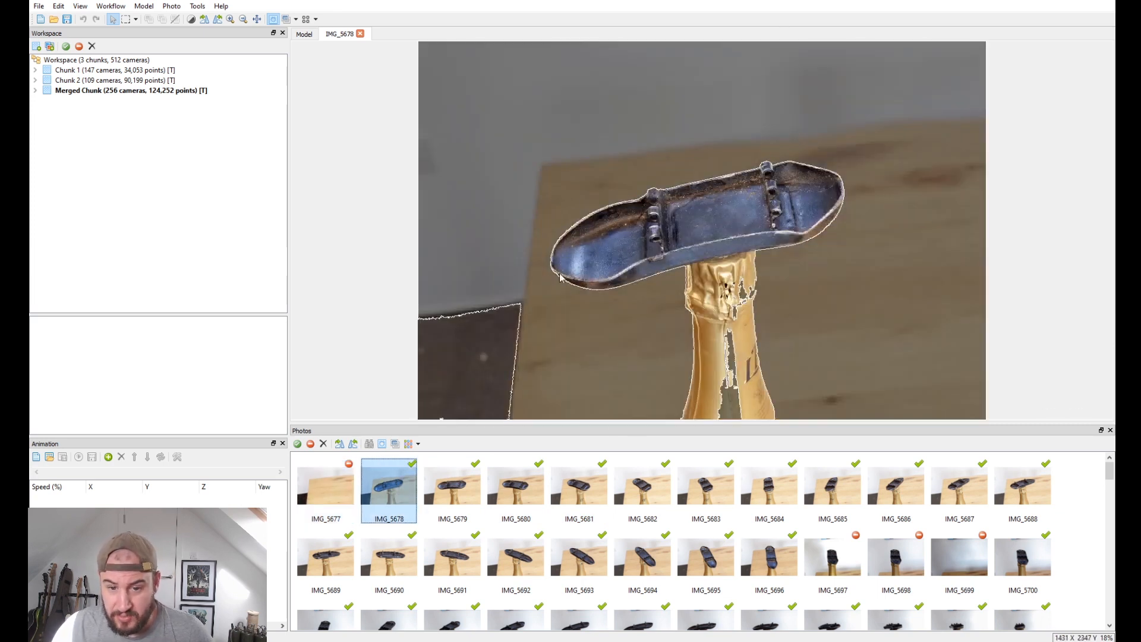
mouse_move(515, 160)
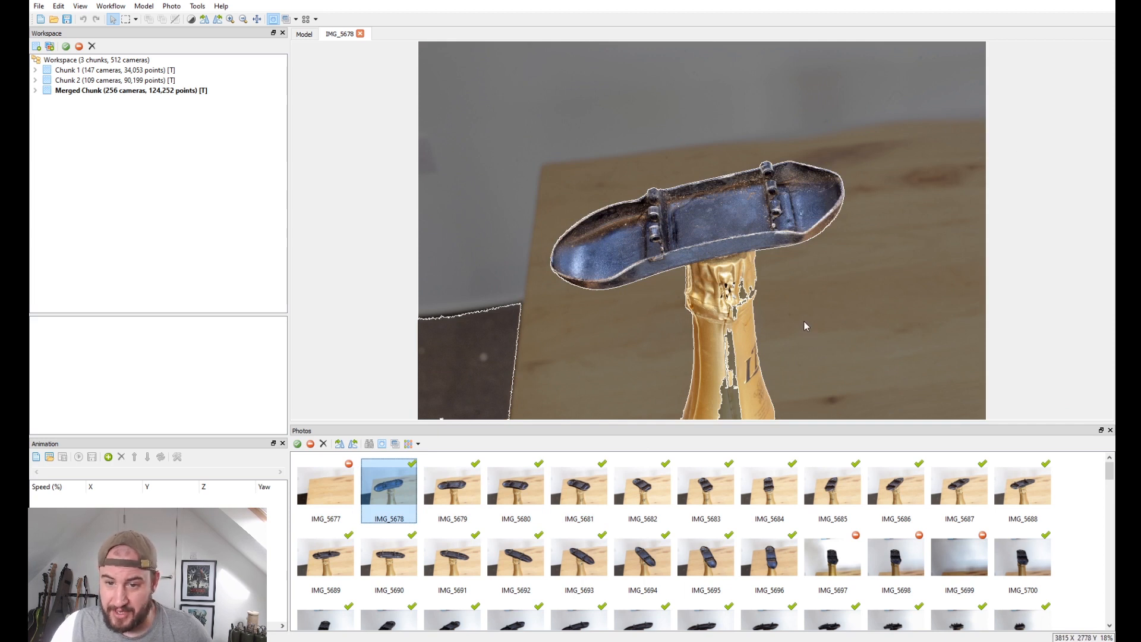
click(452, 485)
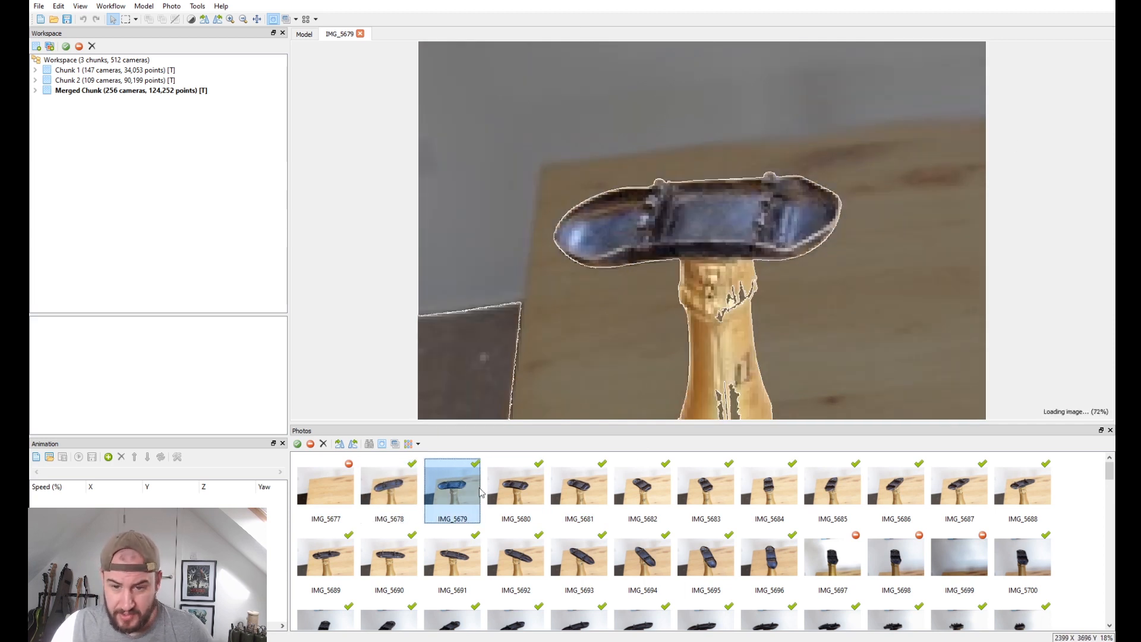
click(515, 486)
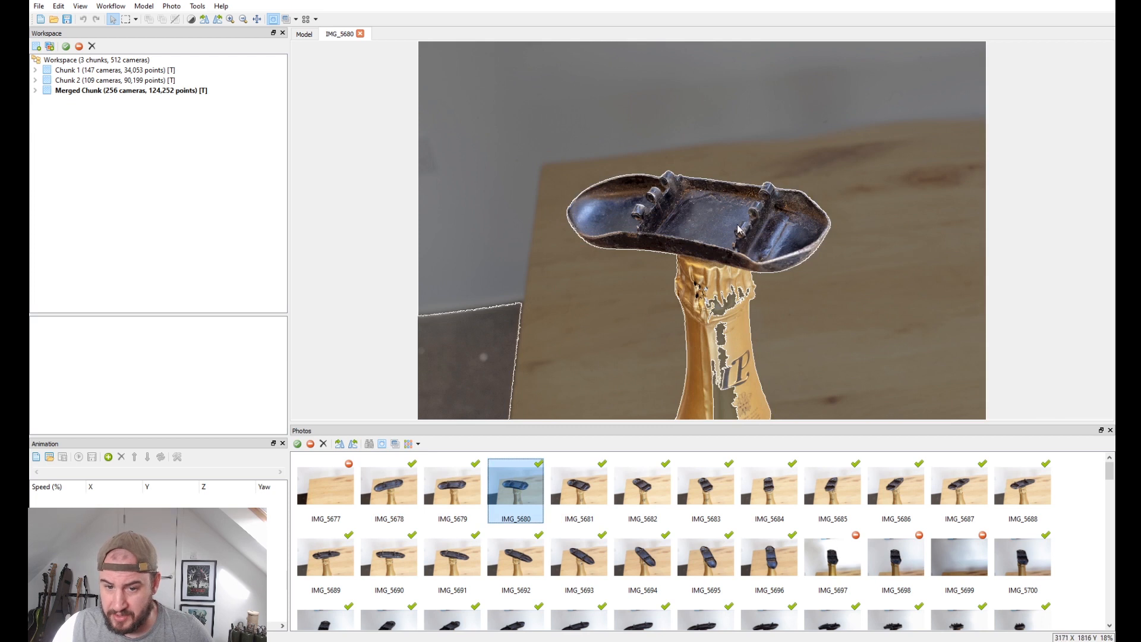
mouse_move(497, 331)
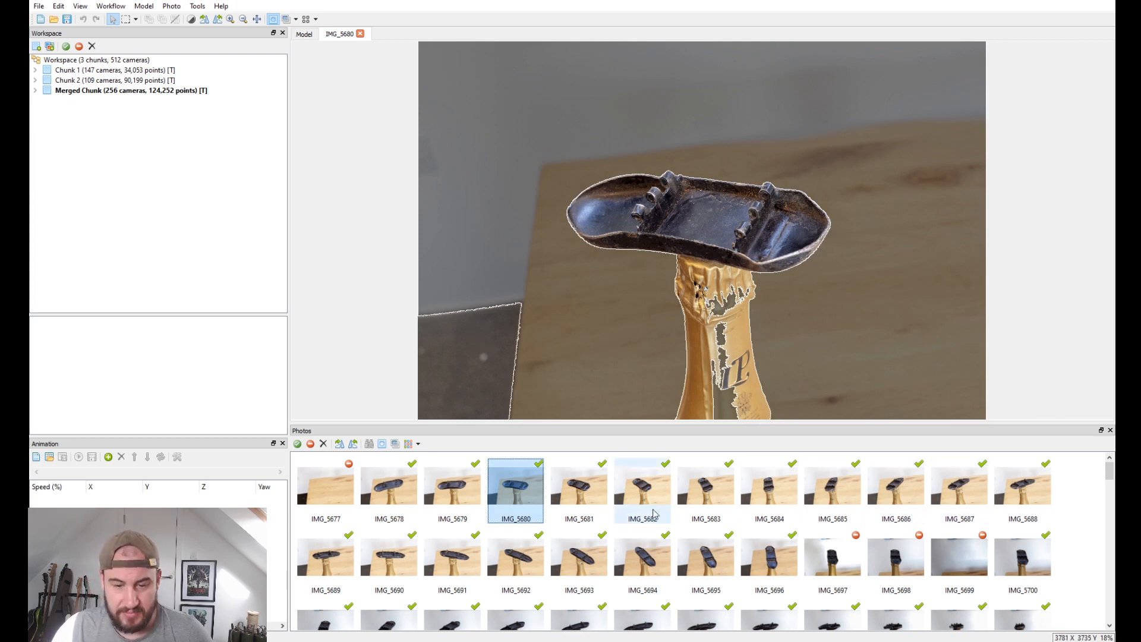
click(303, 33)
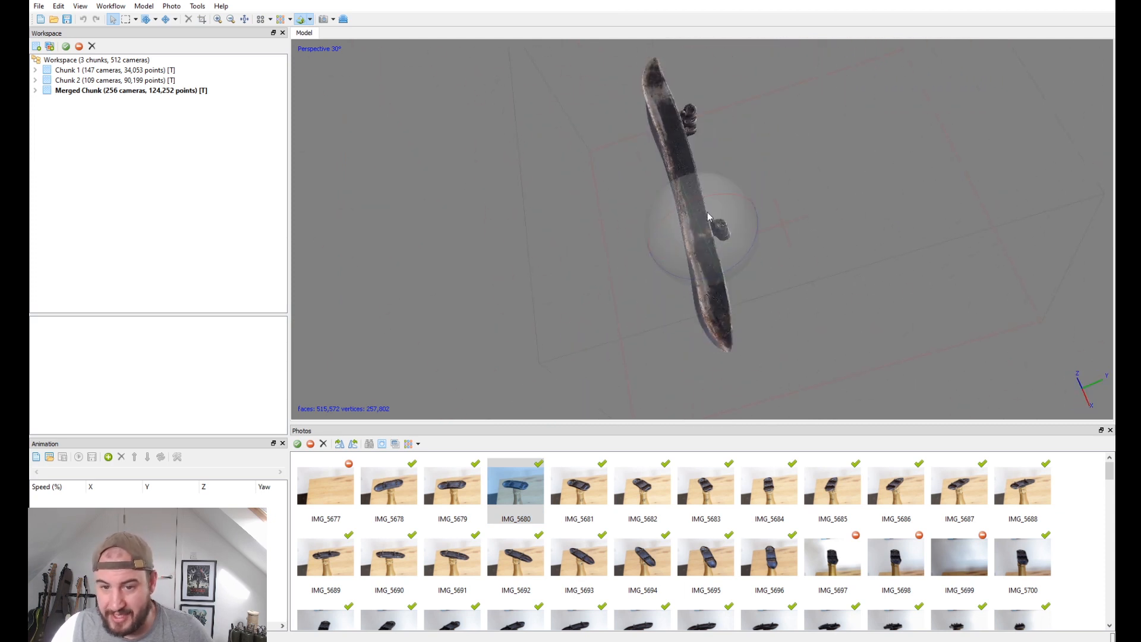
Zoom in and activate Chunk 1 to show its textured skateboard and bottle top mesh
scroll(up, 3)
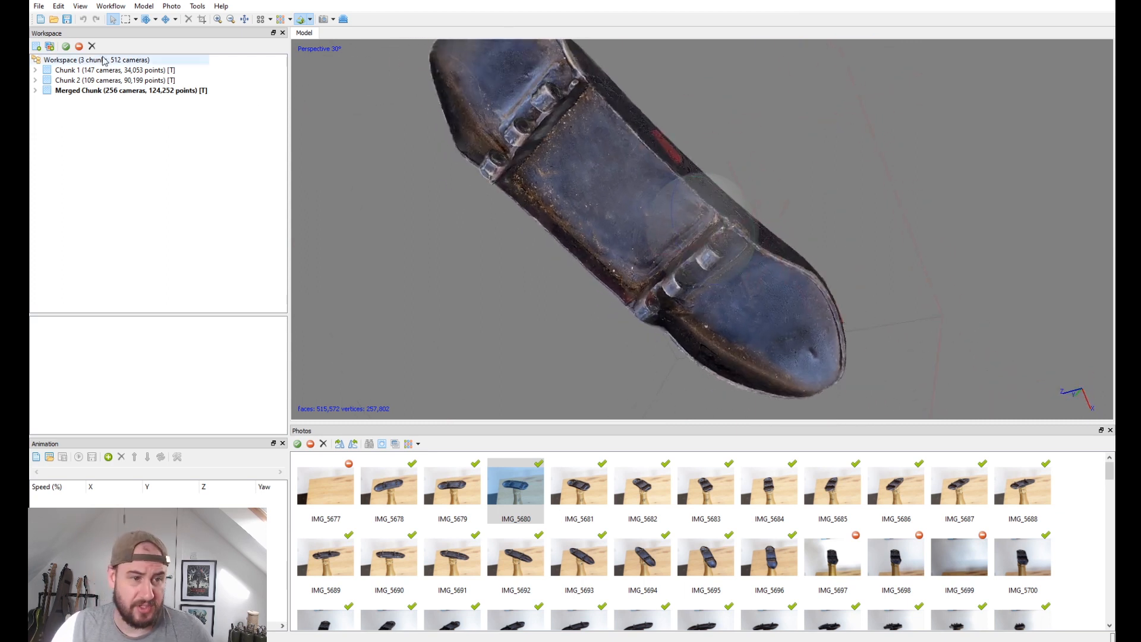
click(110, 70)
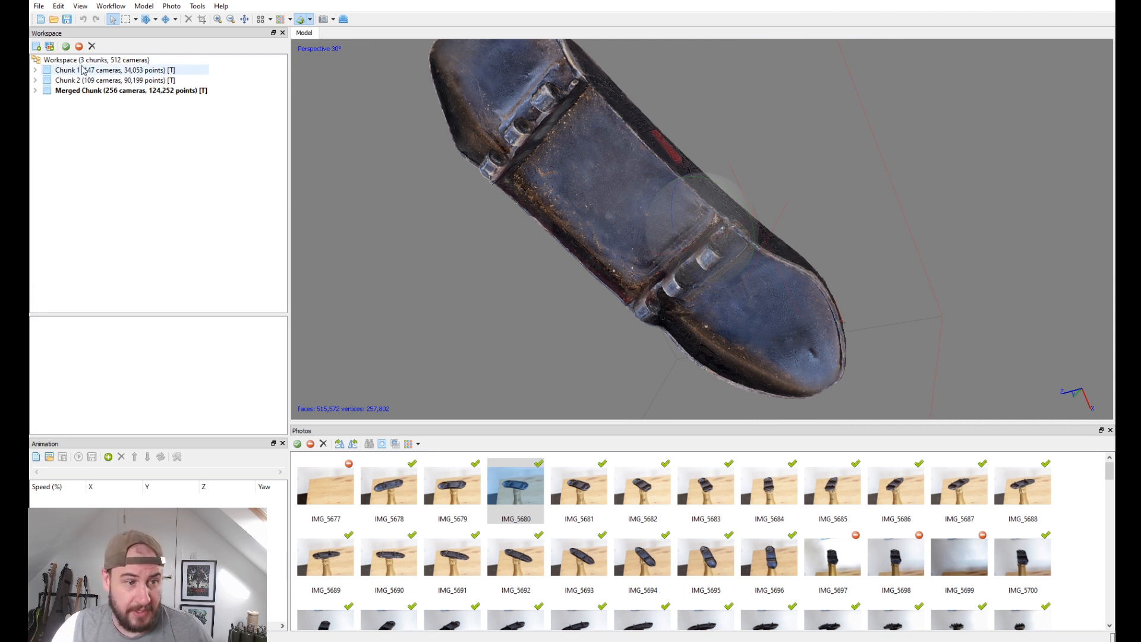
click(109, 70)
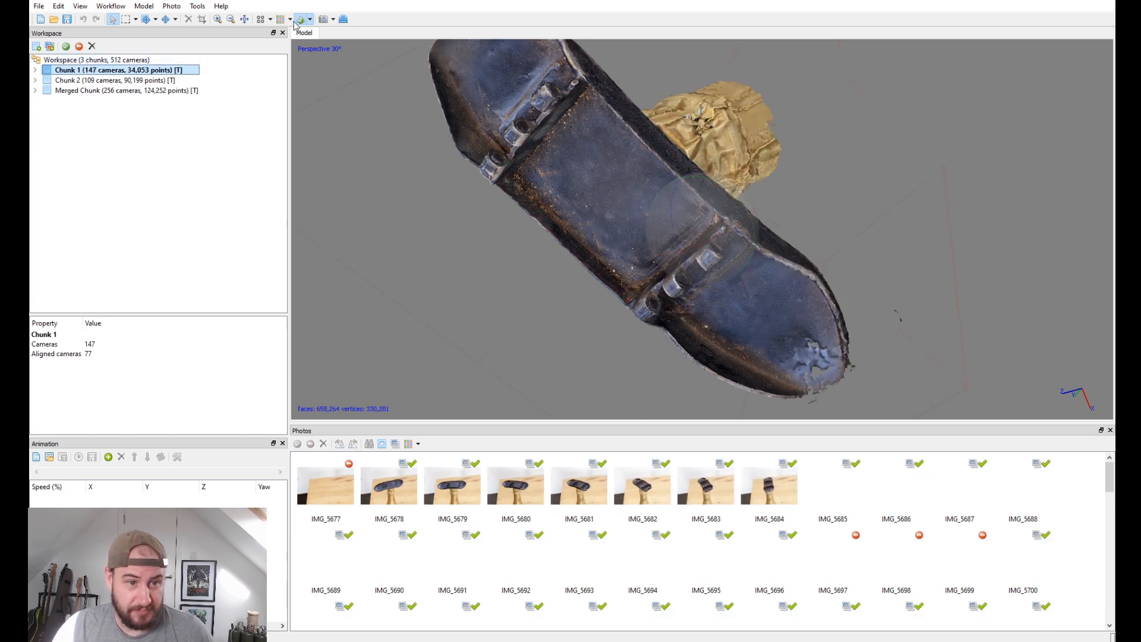
click(284, 19)
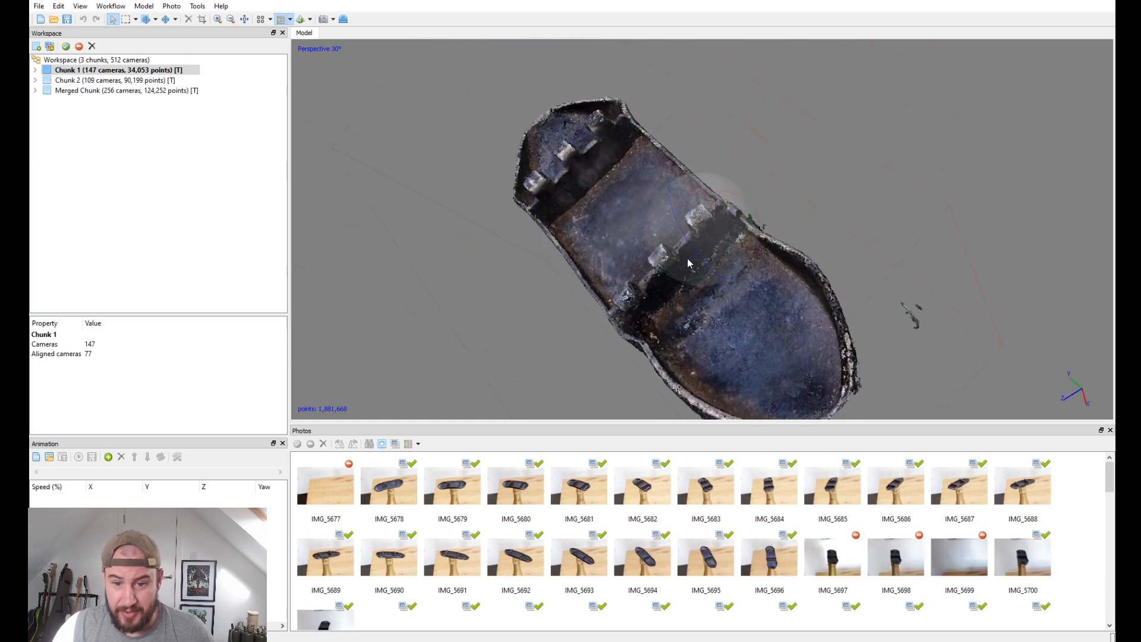
click(389, 483)
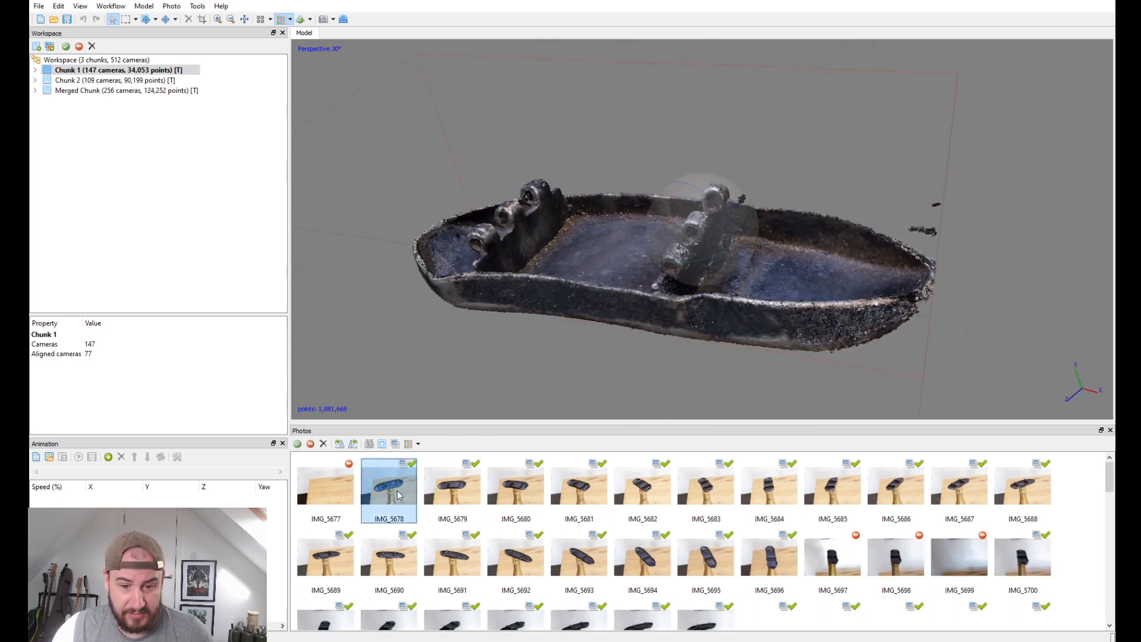
double_click(389, 488)
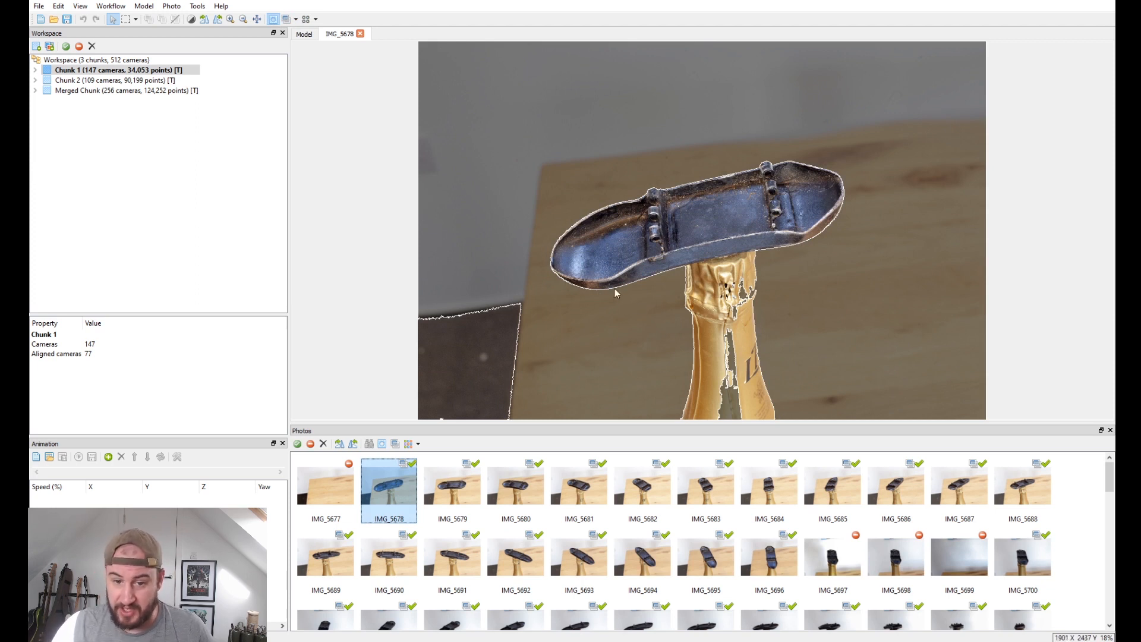
click(579, 484)
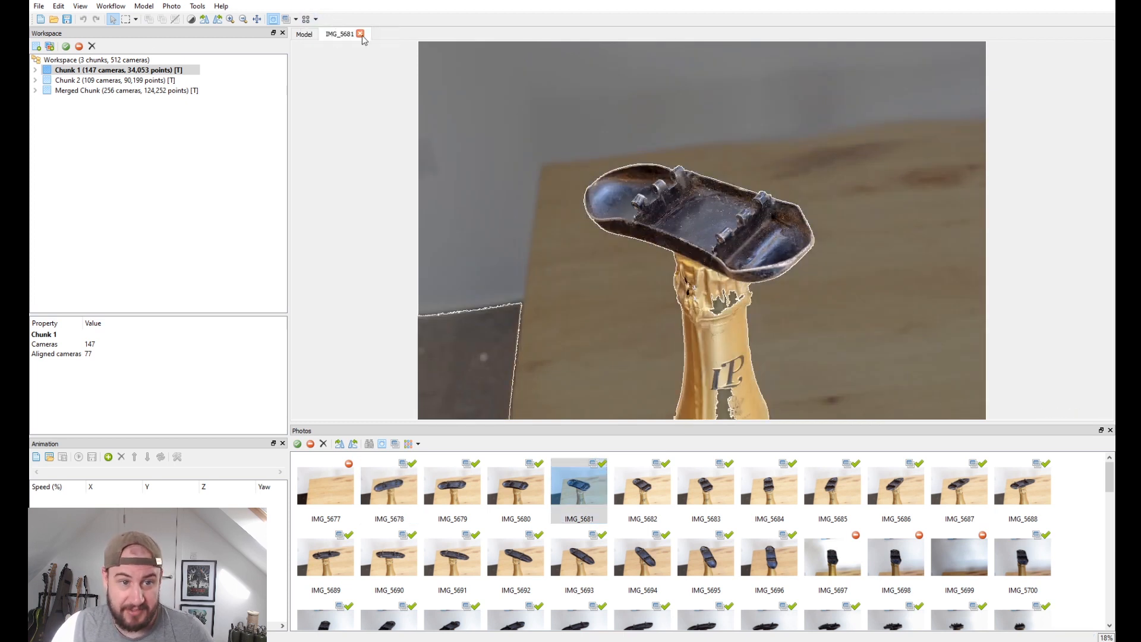
click(360, 33)
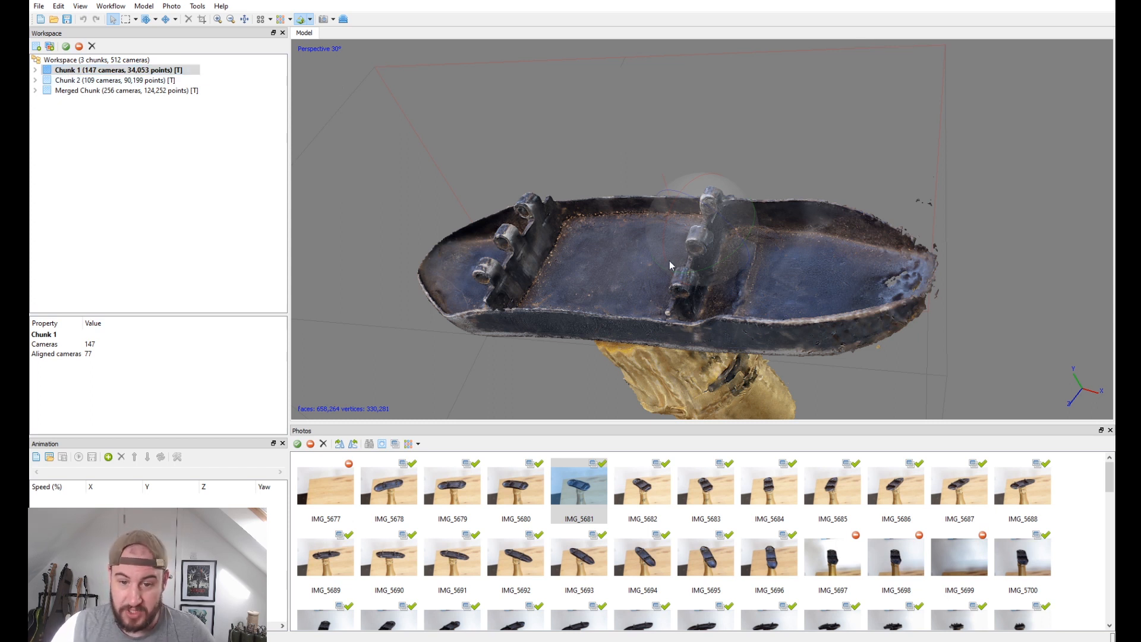
click(116, 81)
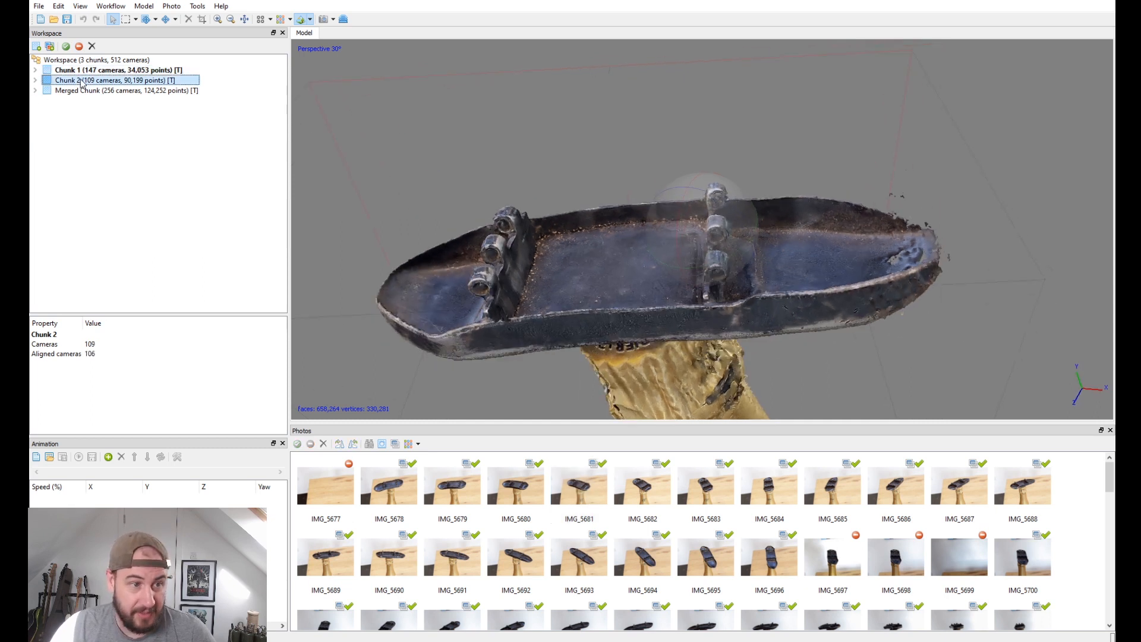
Make Chunk 2 active and show its dense cloud of the skateboard on the red-taped stick
click(279, 19)
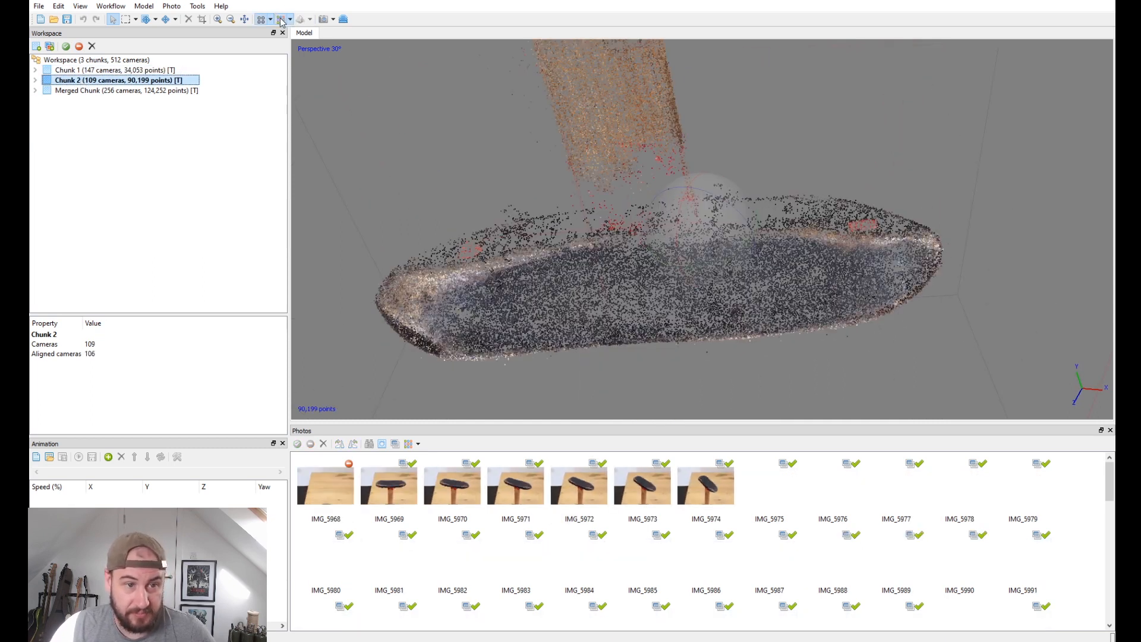
click(283, 19)
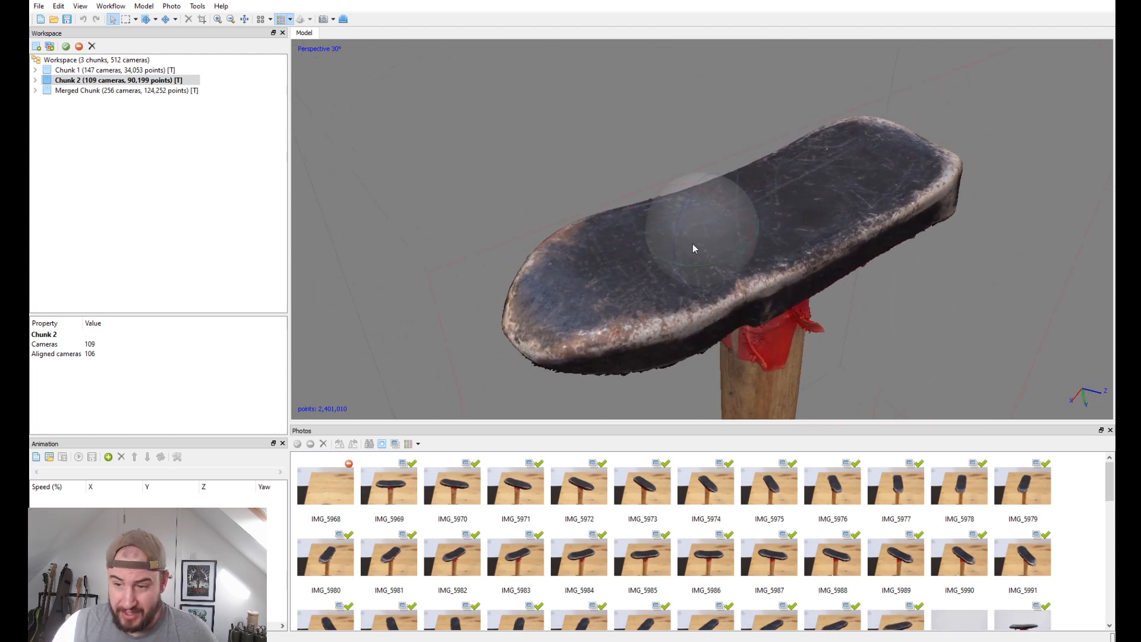
mouse_move(704, 249)
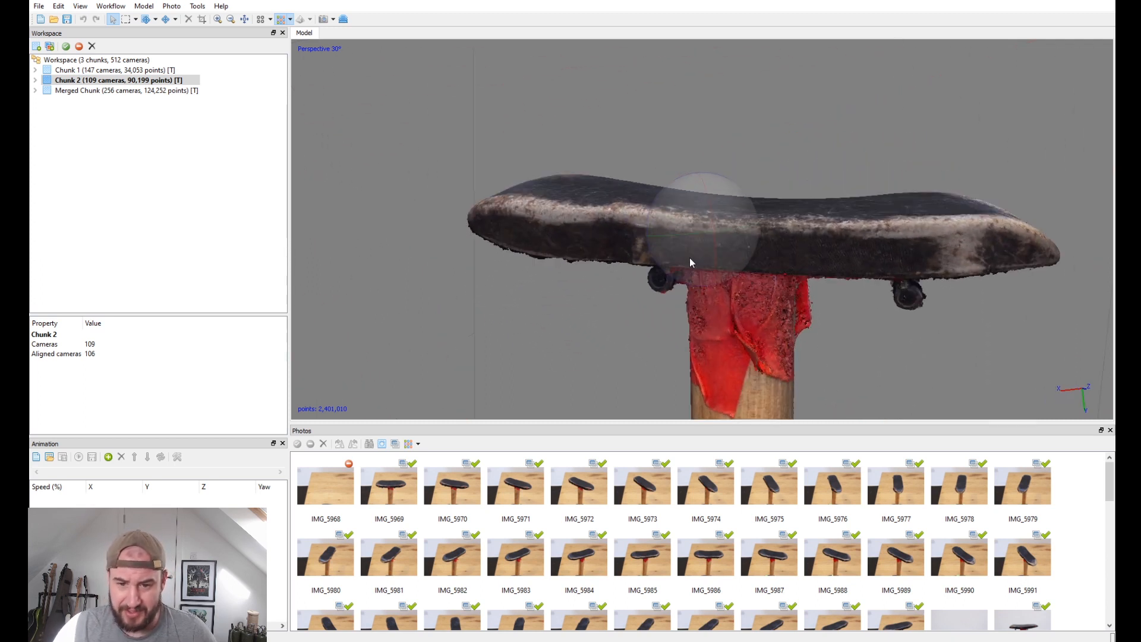
click(114, 70)
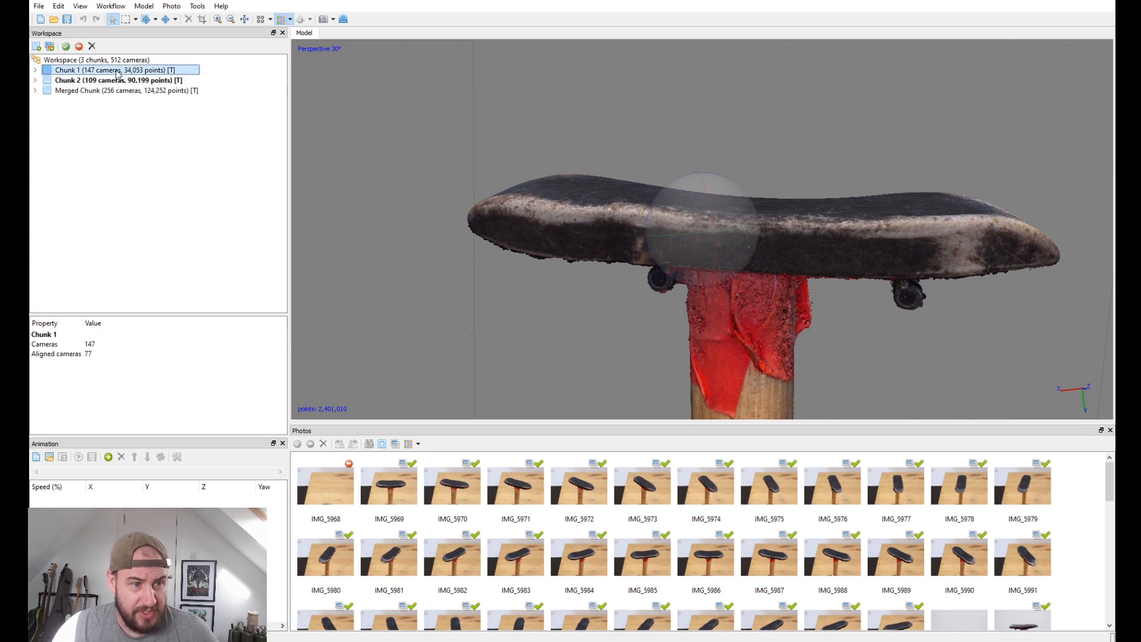
click(114, 80)
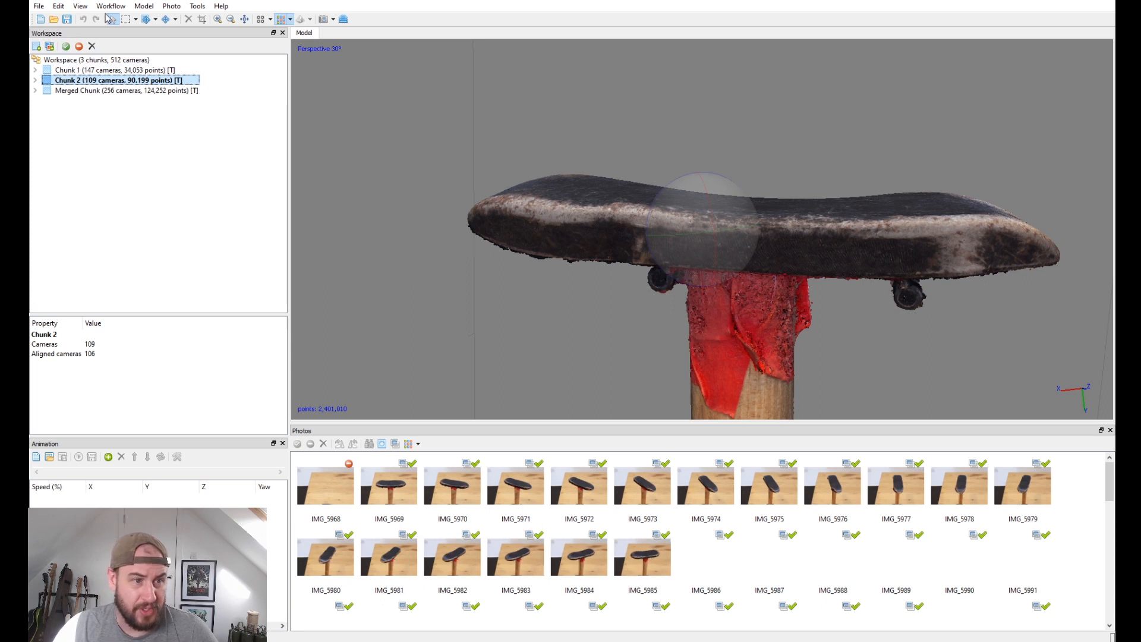
Run Align Chunks on Chunk 1 and Chunk 2 with Merged Chunk unchecked
click(111, 6)
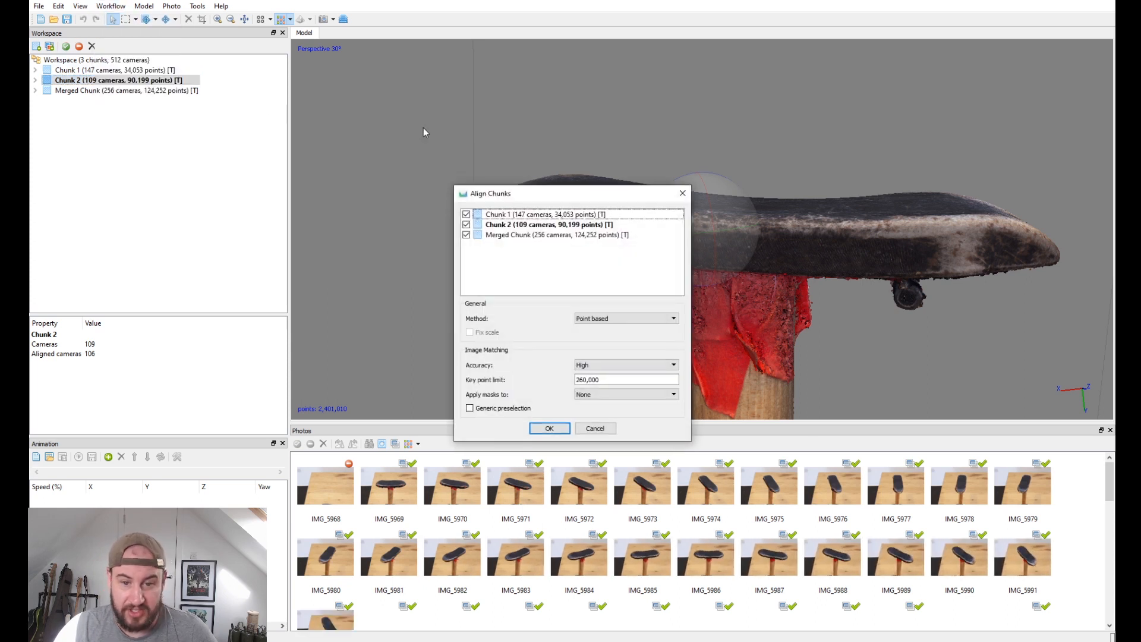
click(467, 234)
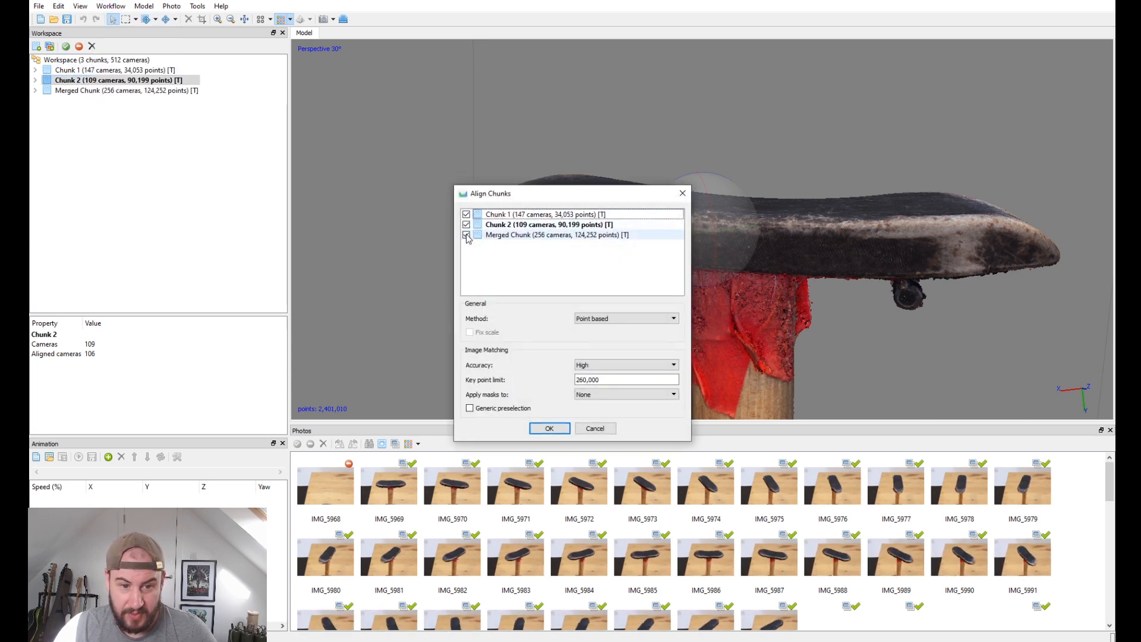
click(466, 234)
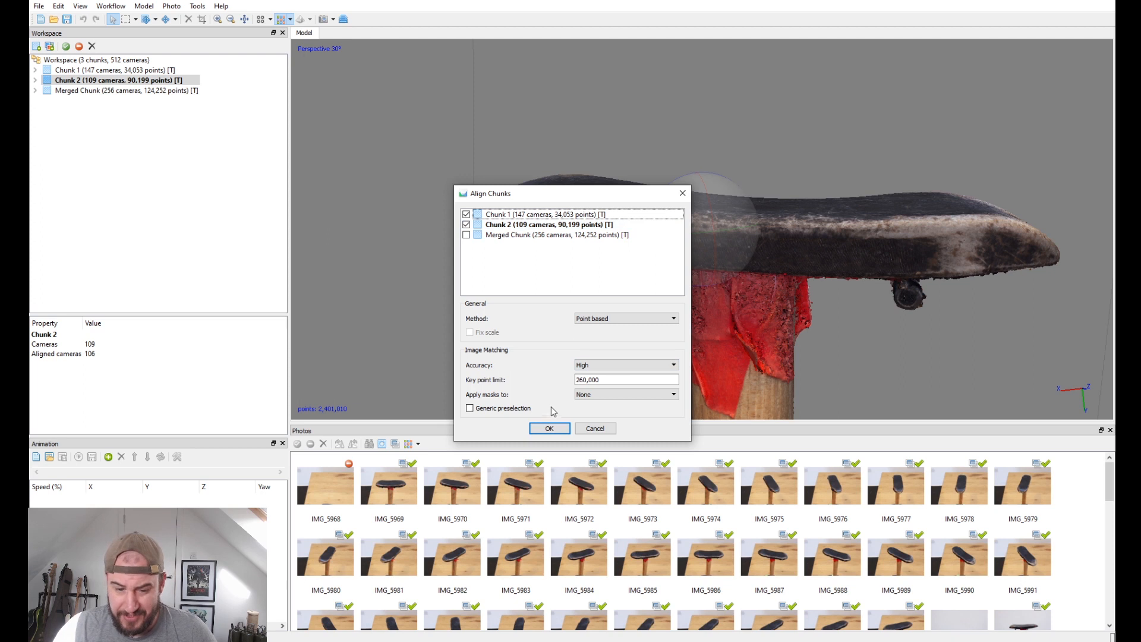
click(549, 428)
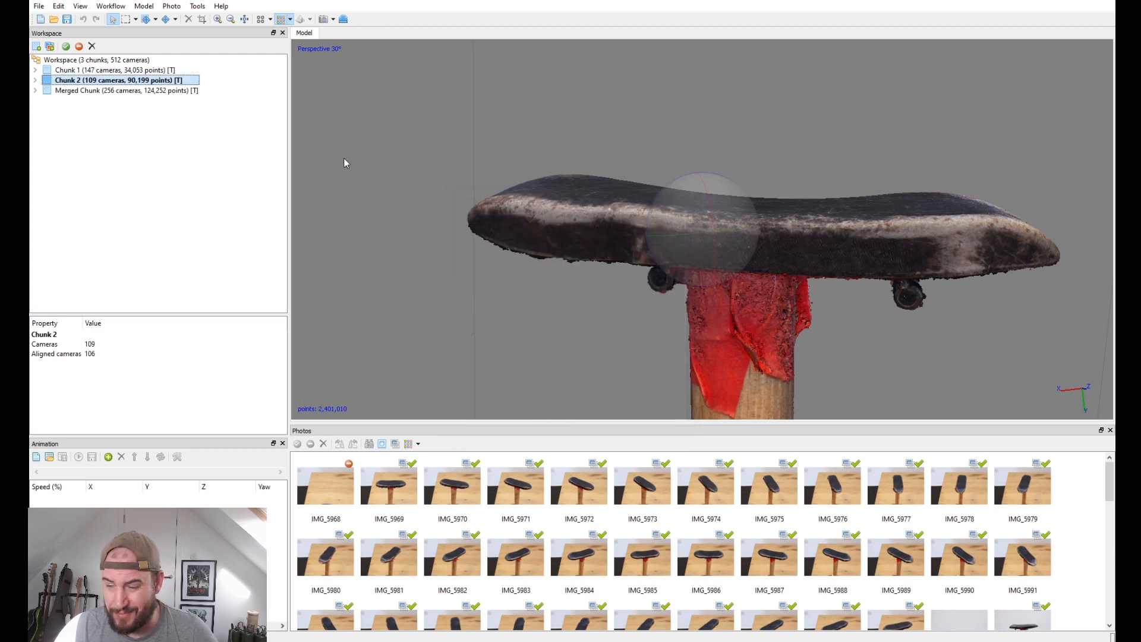
click(110, 6)
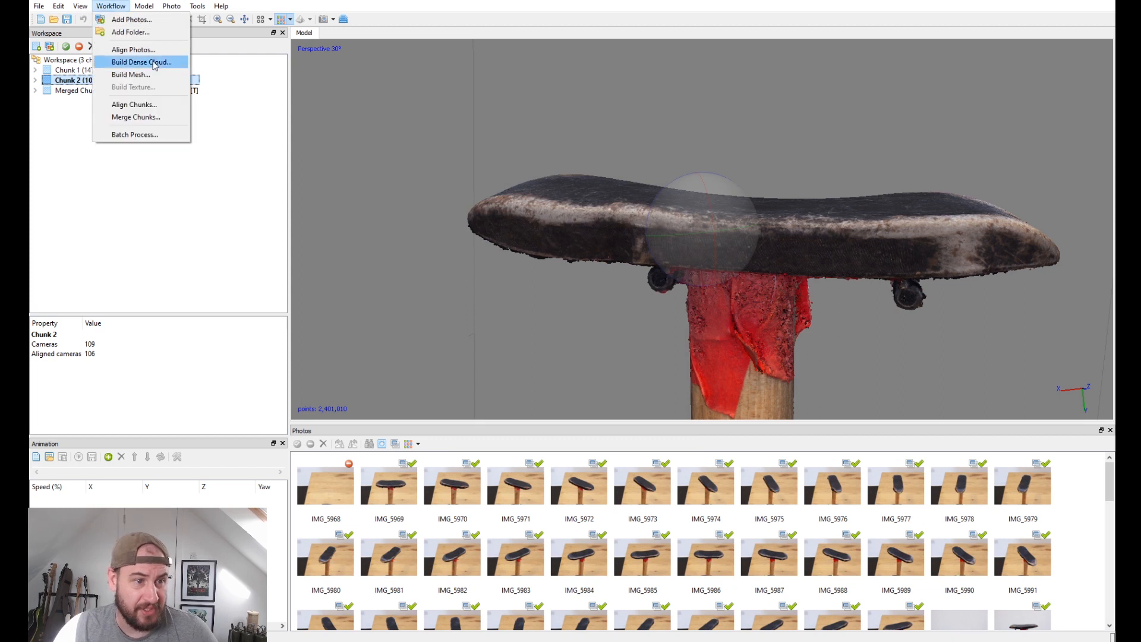
click(136, 117)
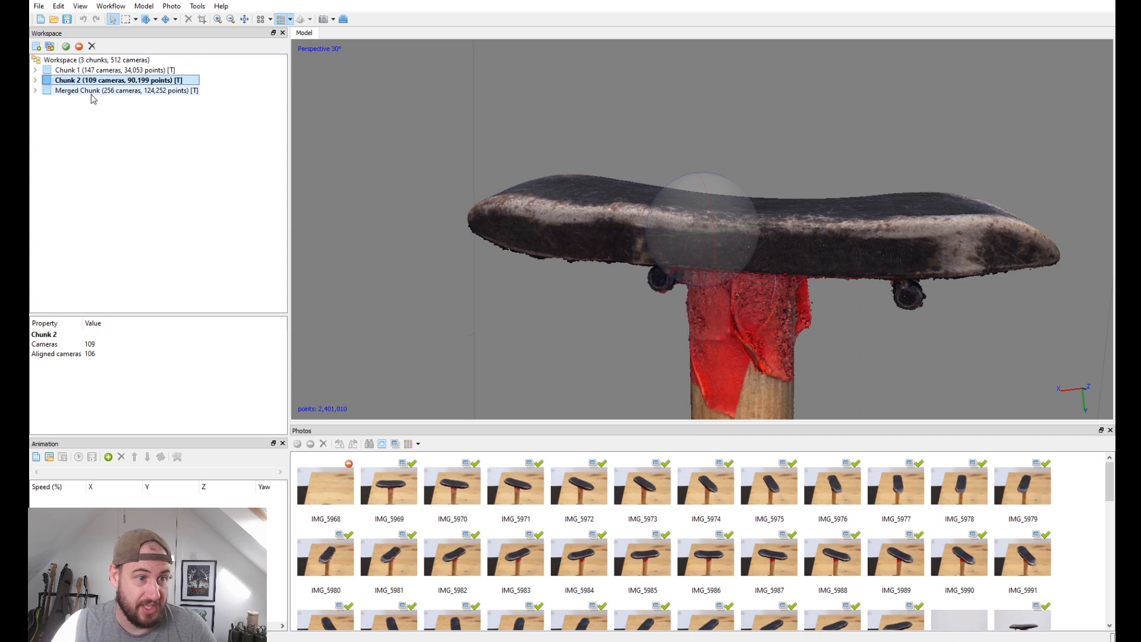
Make Merged Chunk active to show the skateboard stock's underside
click(117, 90)
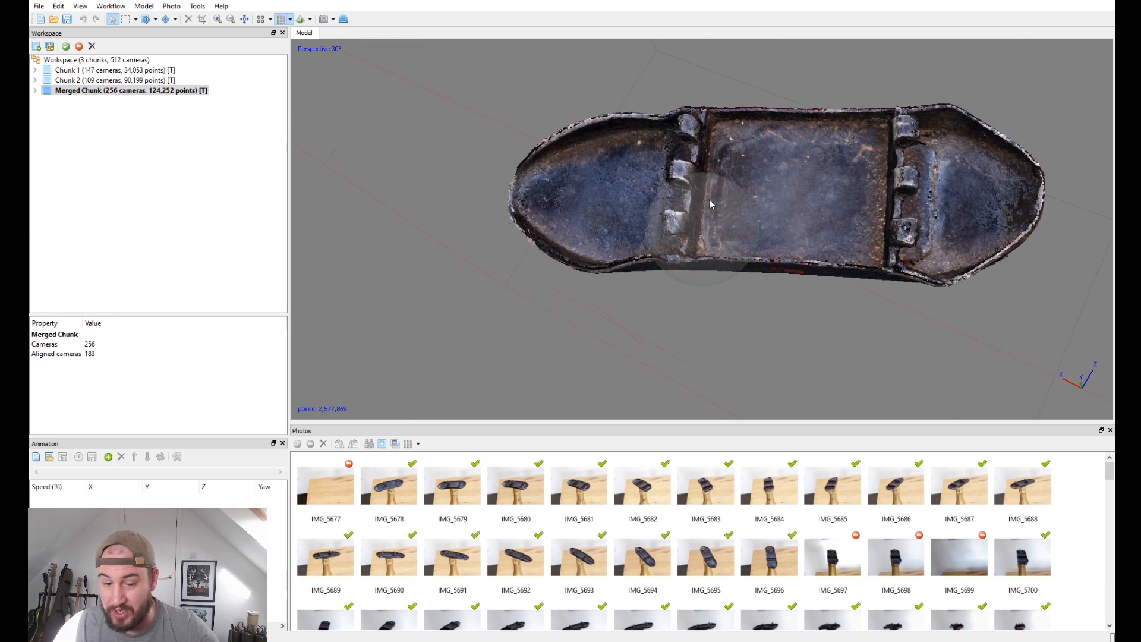
mouse_move(714, 256)
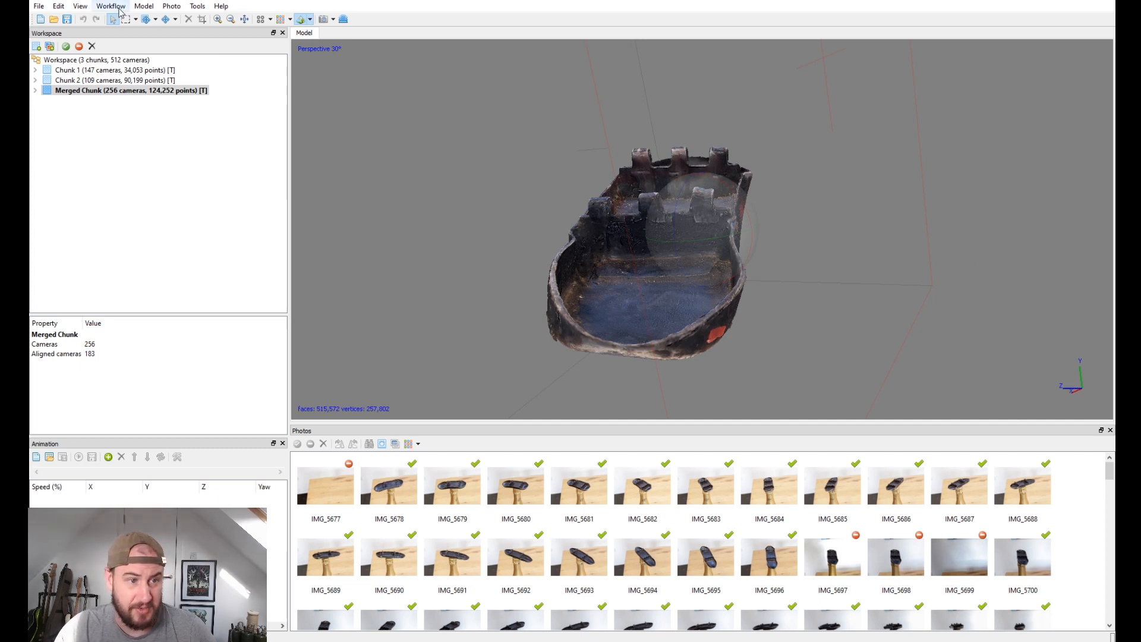
Open the rifle body project with its 395-camera textured receiver mesh
click(111, 6)
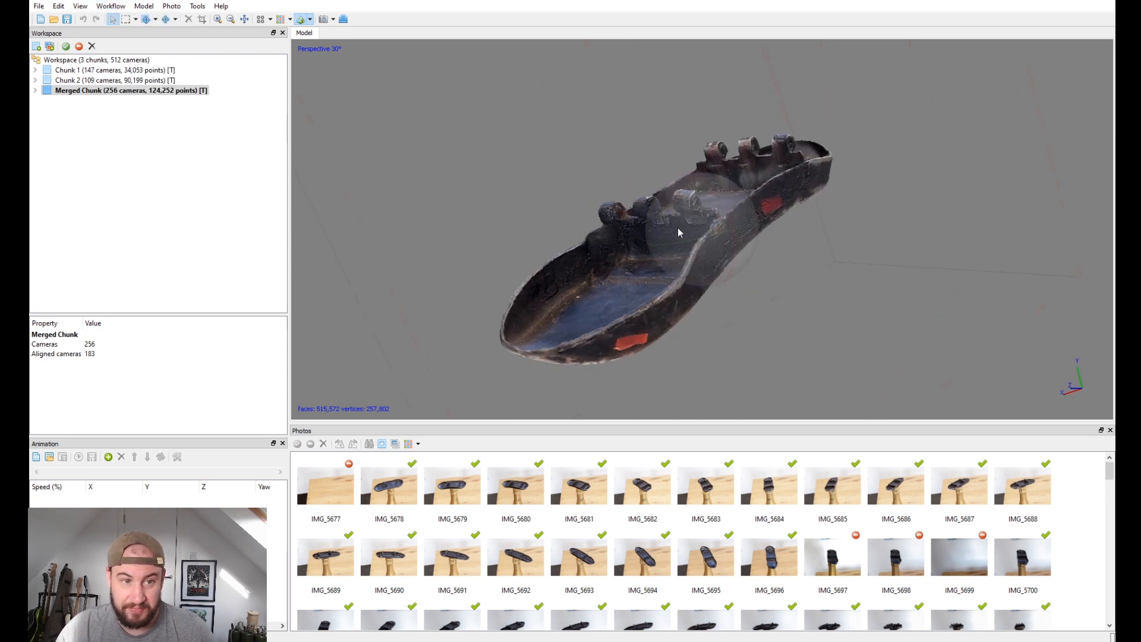
click(303, 19)
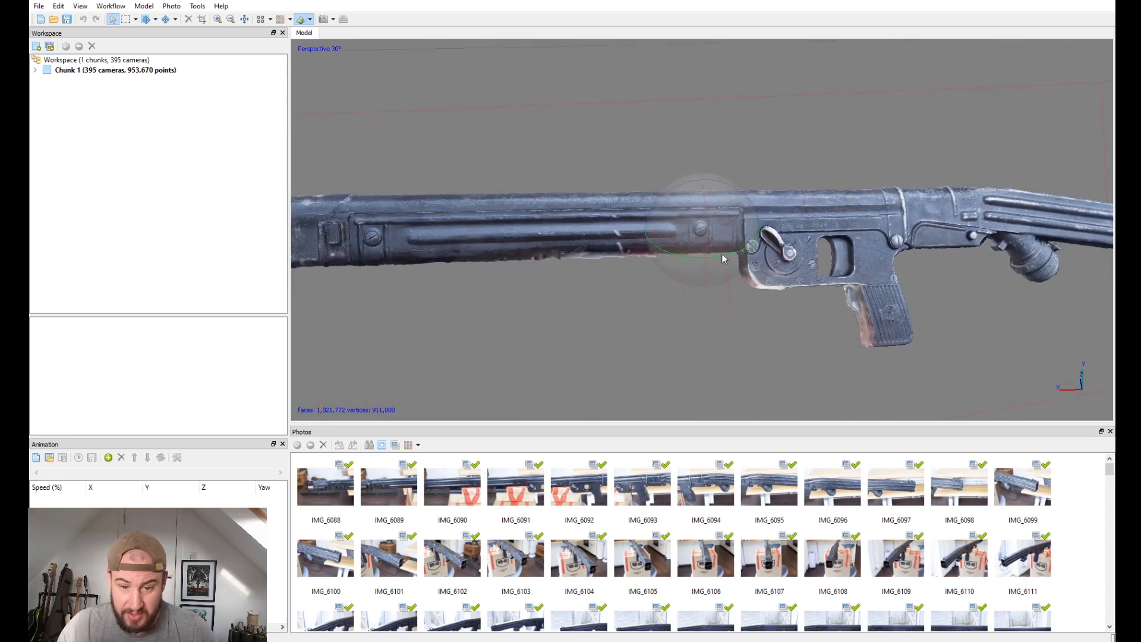
click(325, 483)
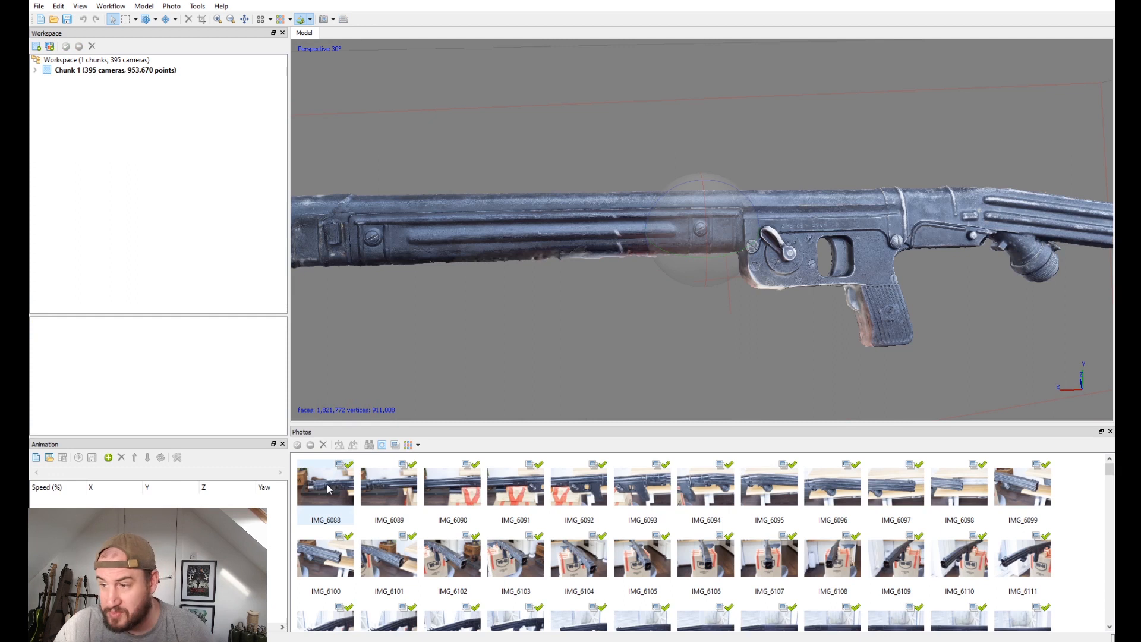
mouse_move(349, 480)
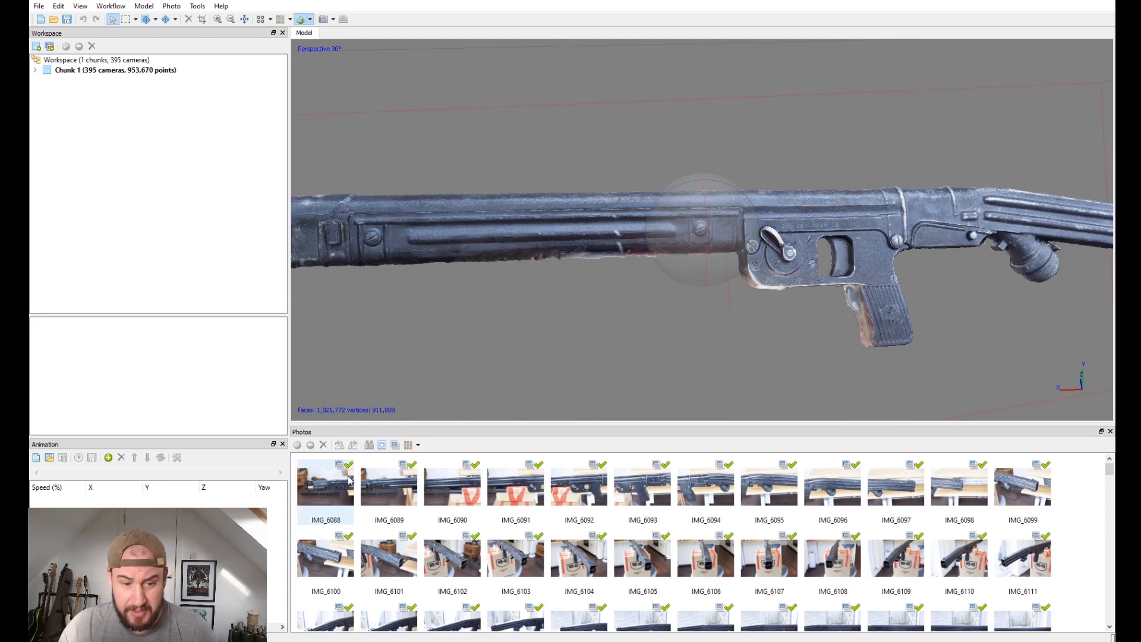
mouse_move(342, 472)
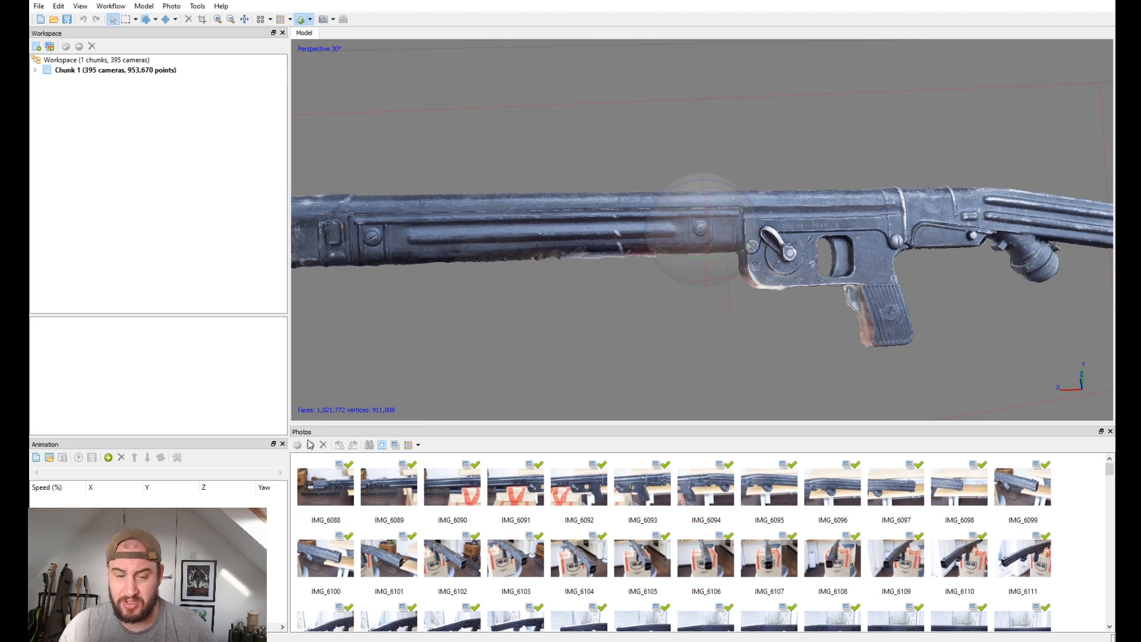
click(325, 483)
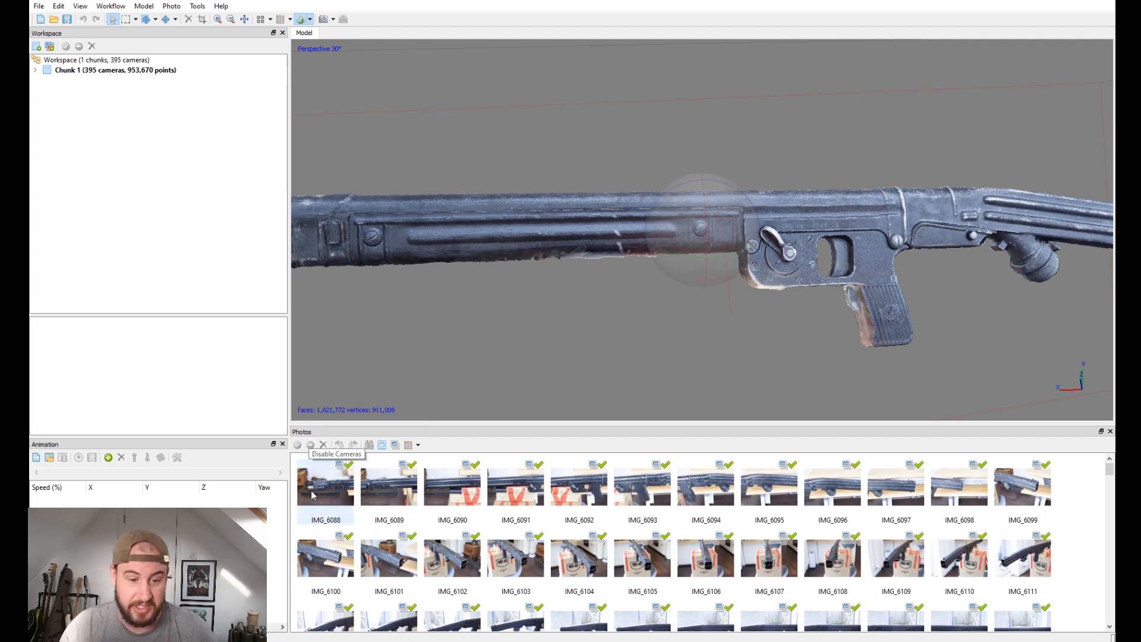
mouse_move(541, 303)
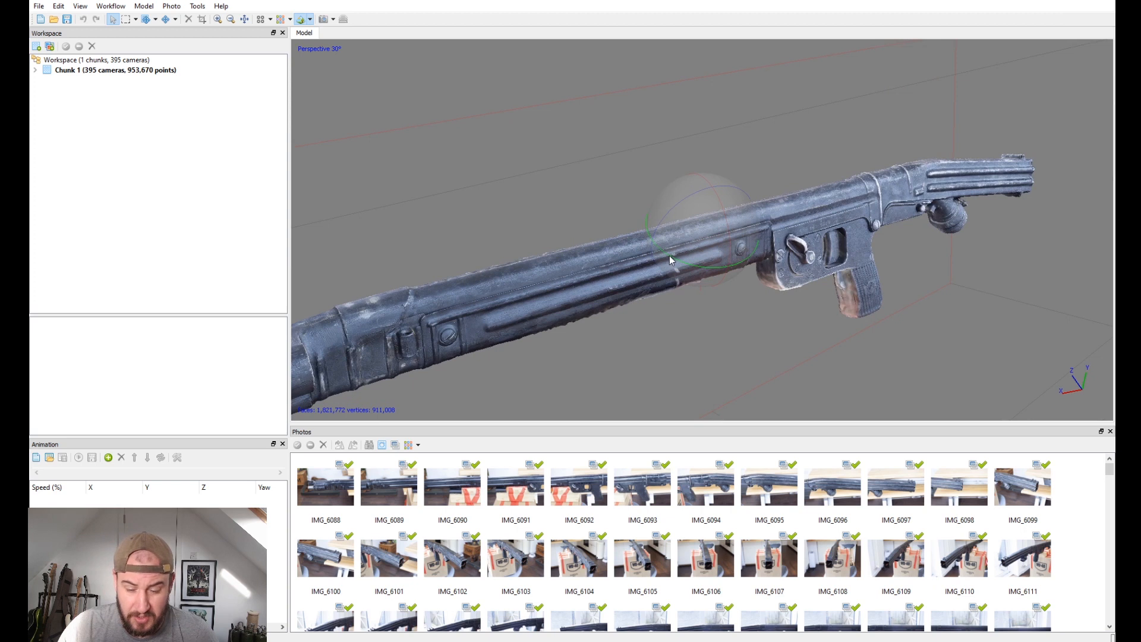
mouse_move(811, 121)
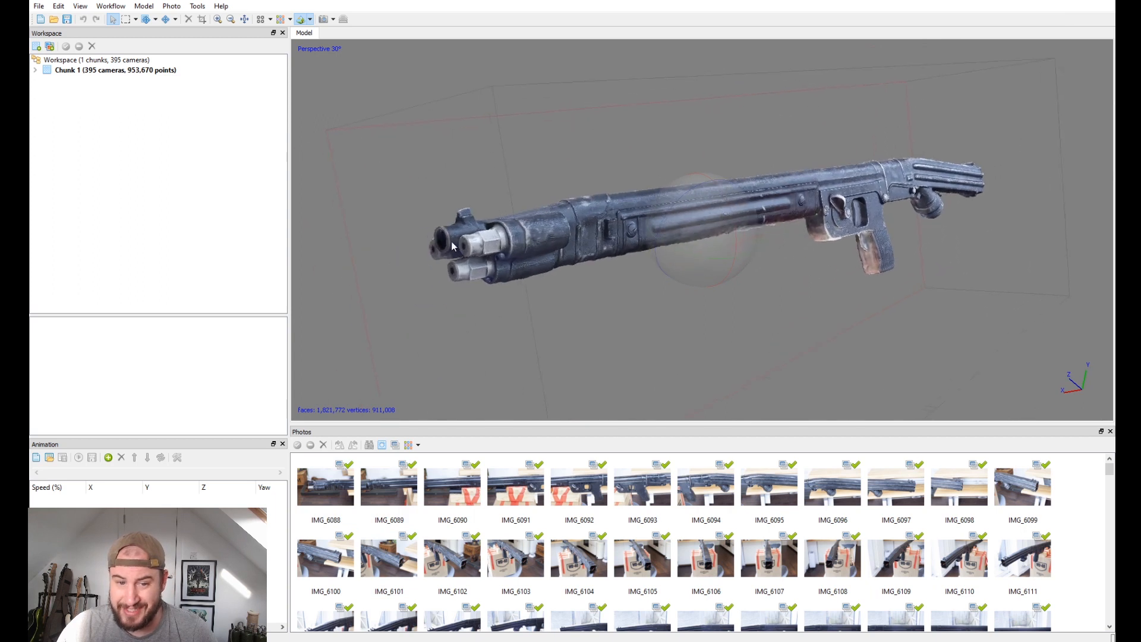
mouse_move(866, 215)
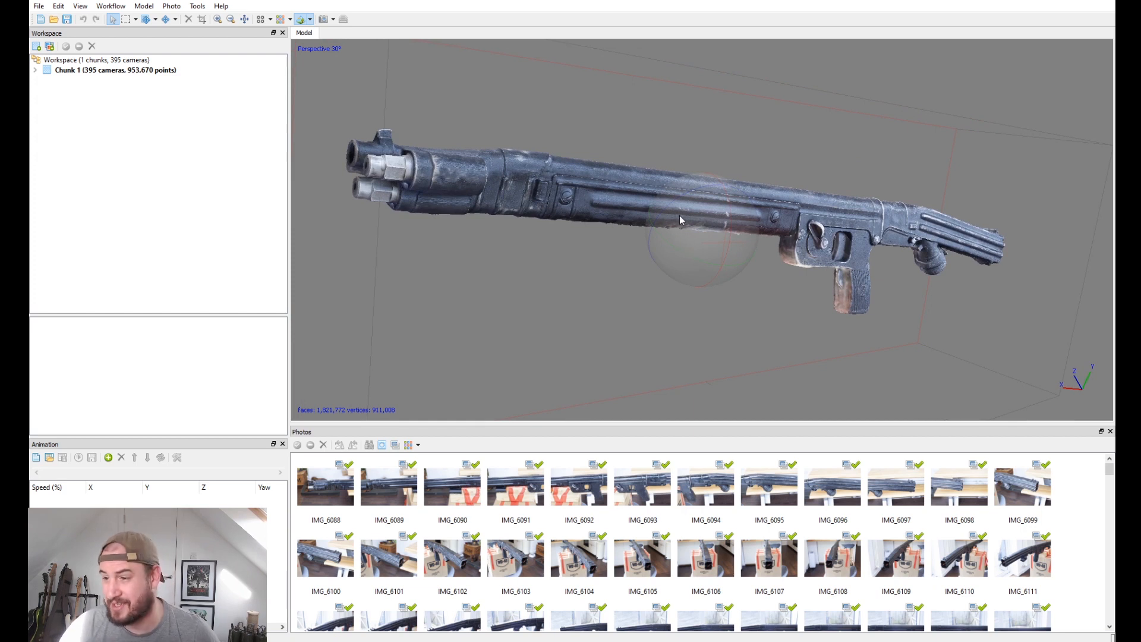
mouse_move(690, 225)
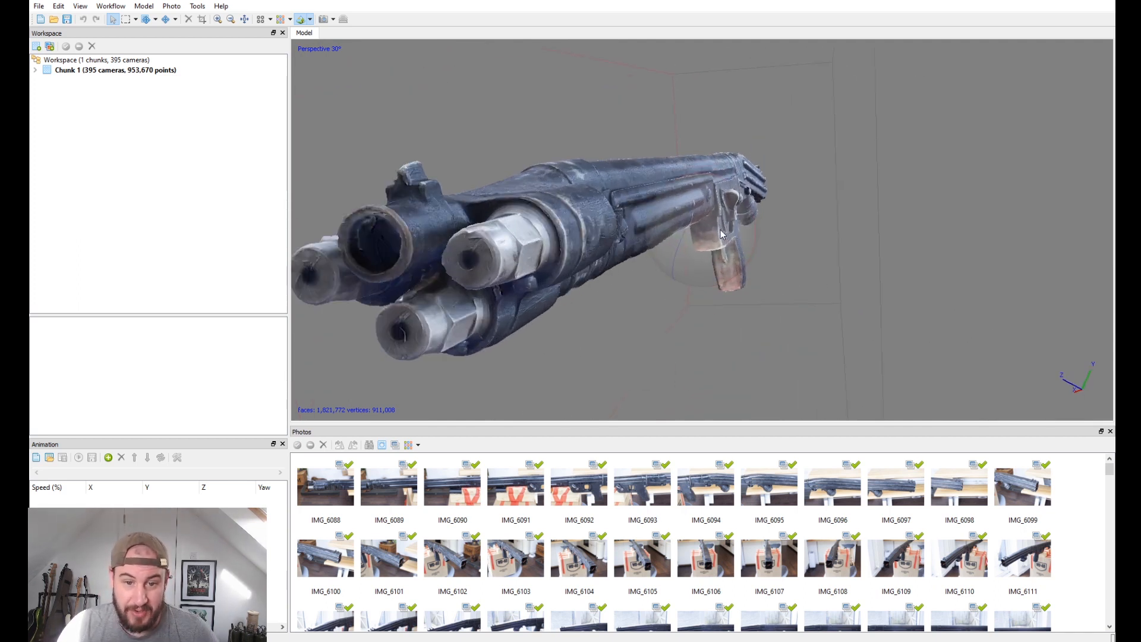
click(325, 483)
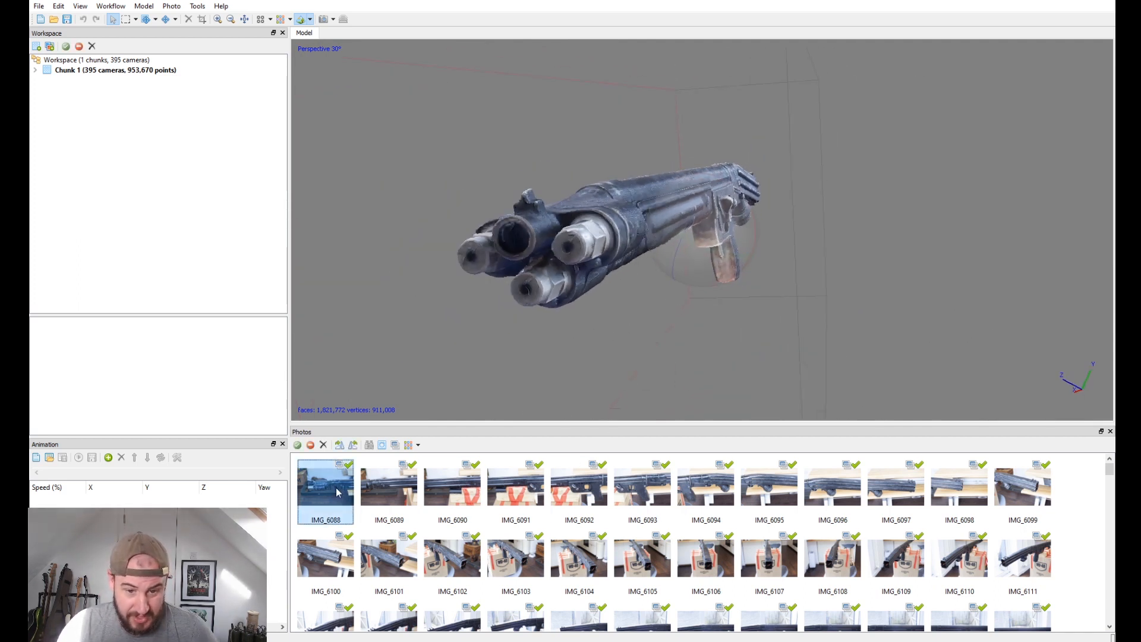
double_click(325, 483)
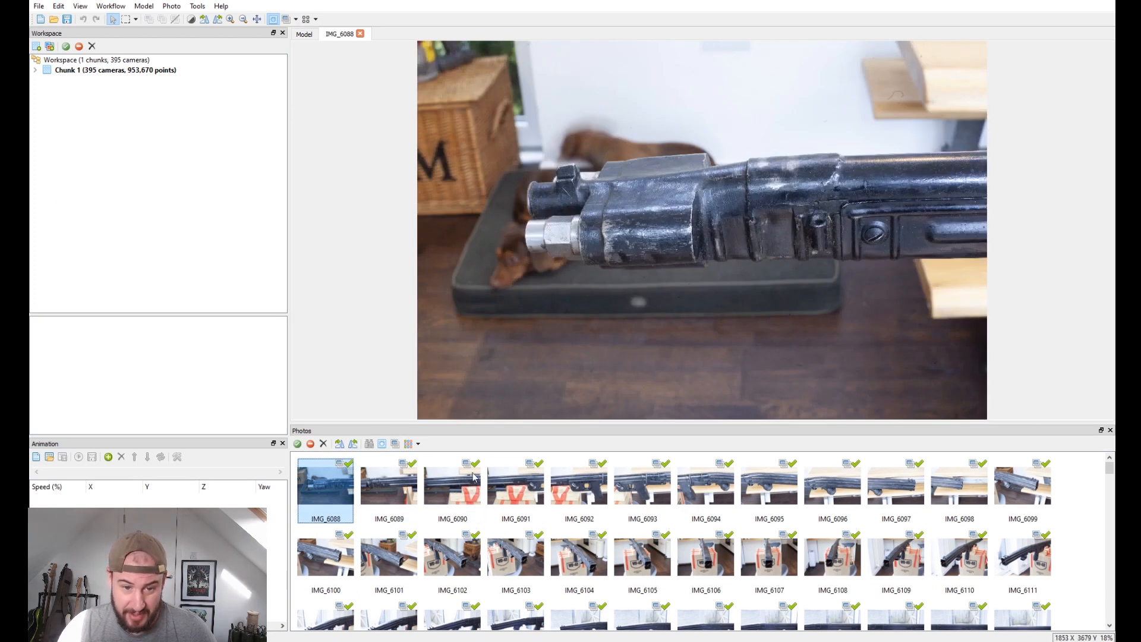
click(388, 483)
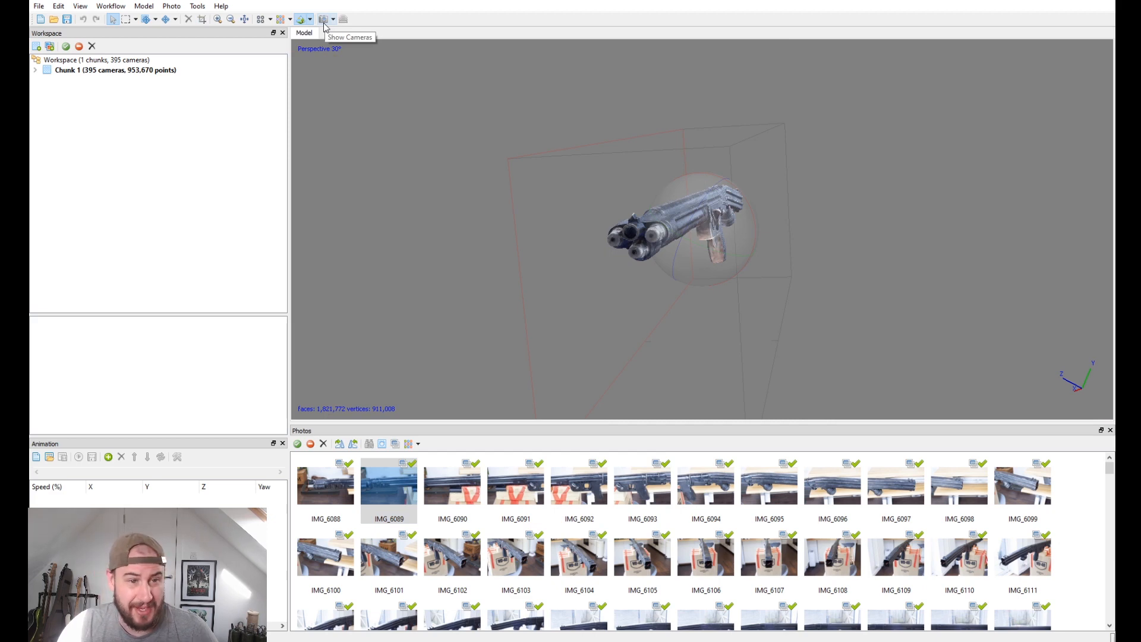
click(299, 19)
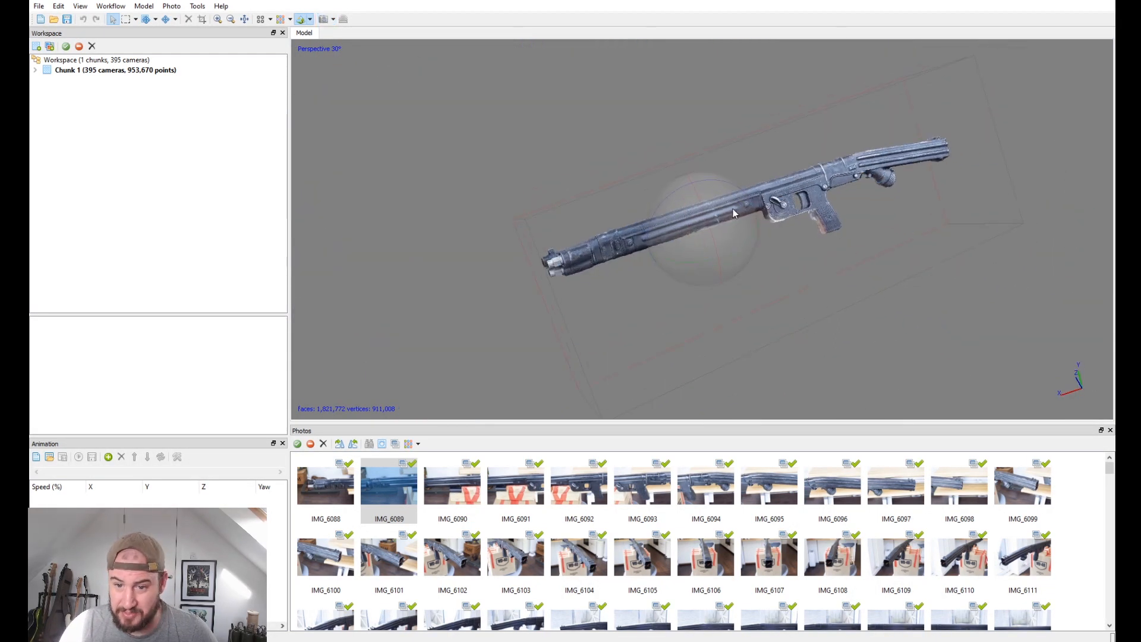
Look over the Workflow menu, then open photo IMG_6090 full size
click(111, 5)
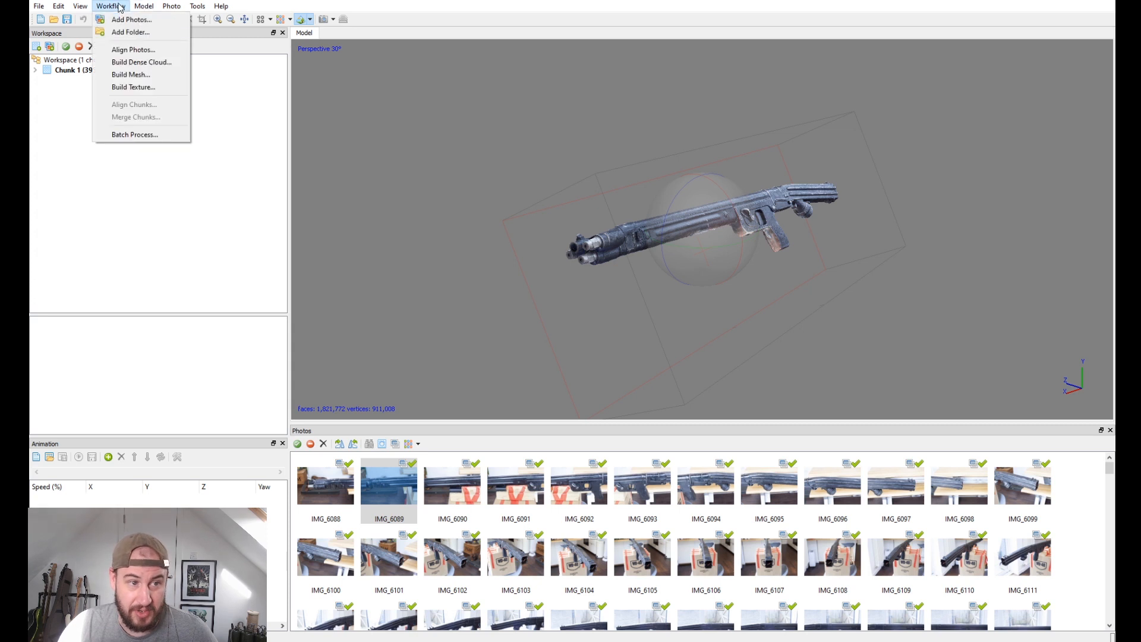
mouse_move(130, 74)
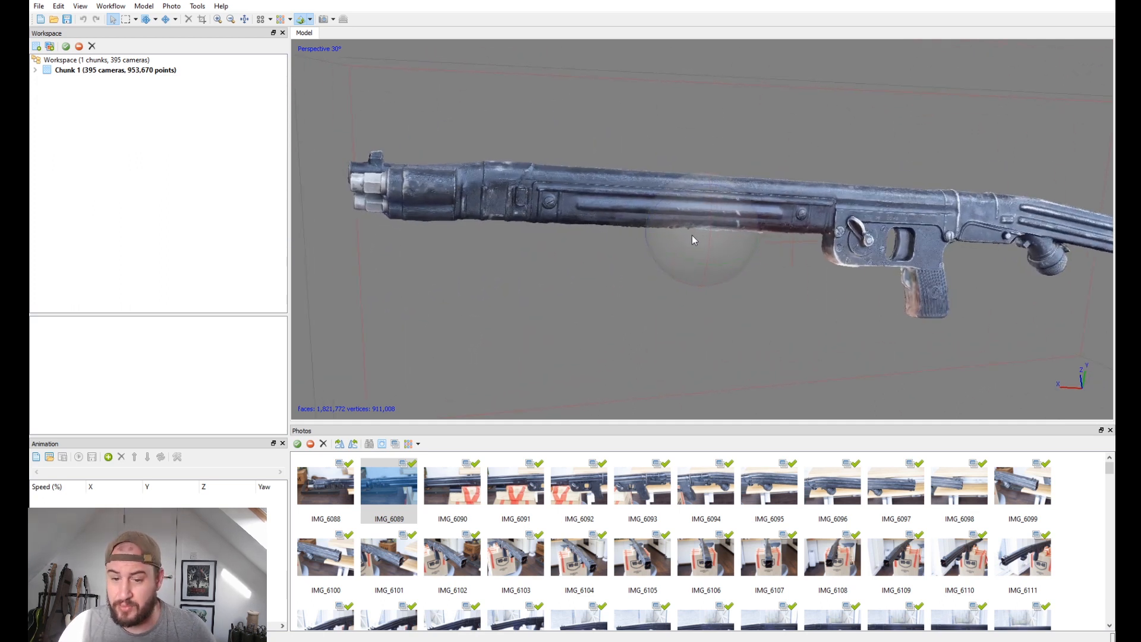
double_click(452, 484)
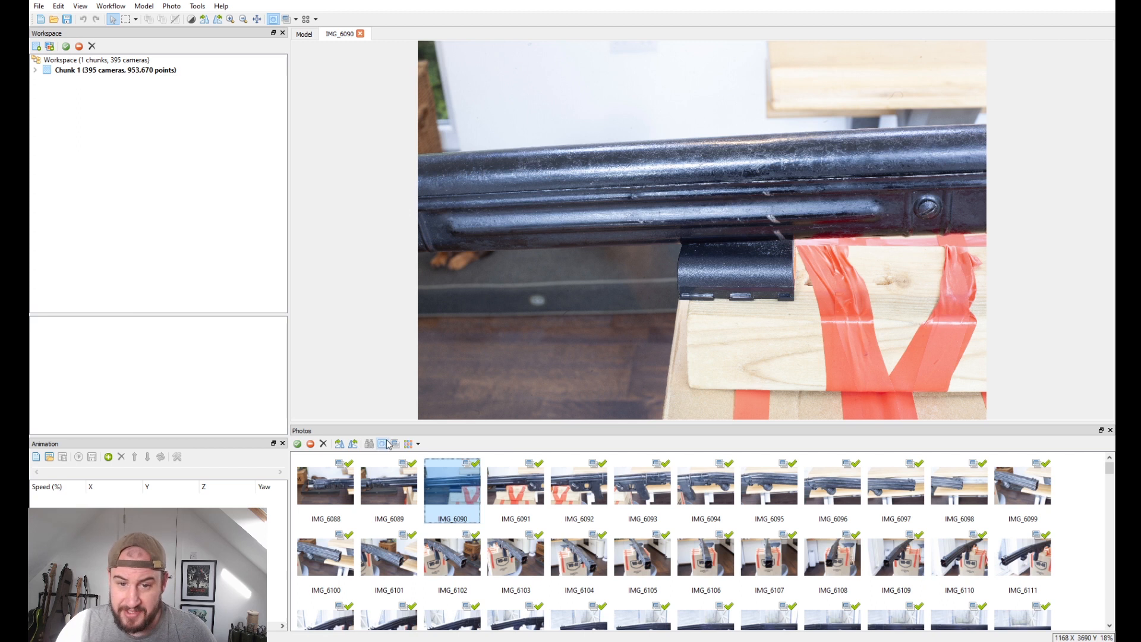
mouse_move(742, 309)
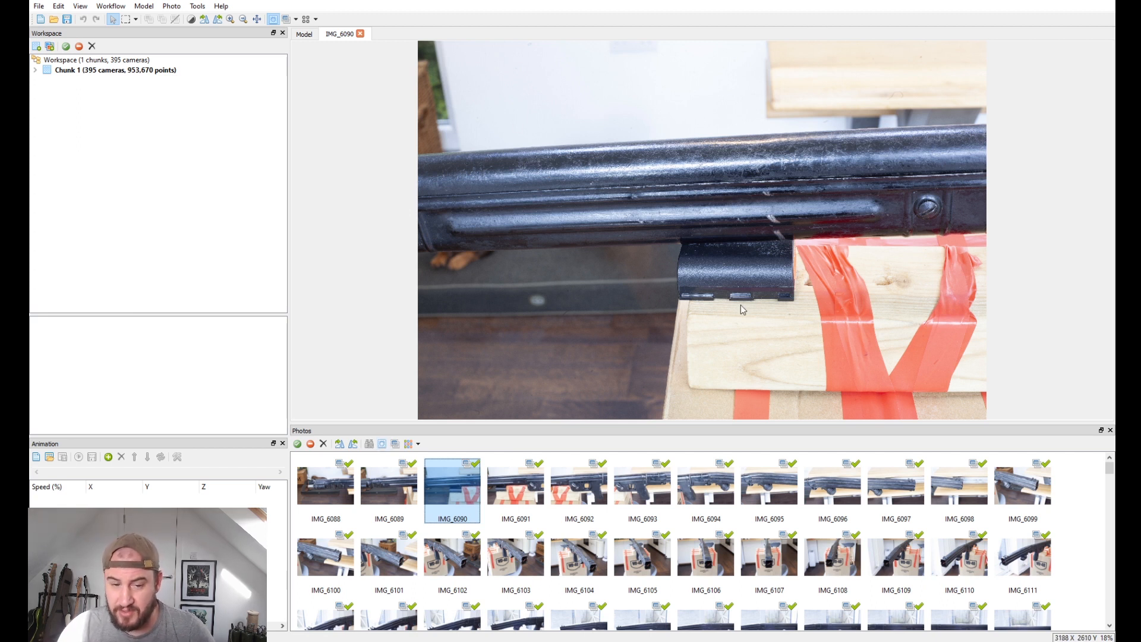
mouse_move(615, 176)
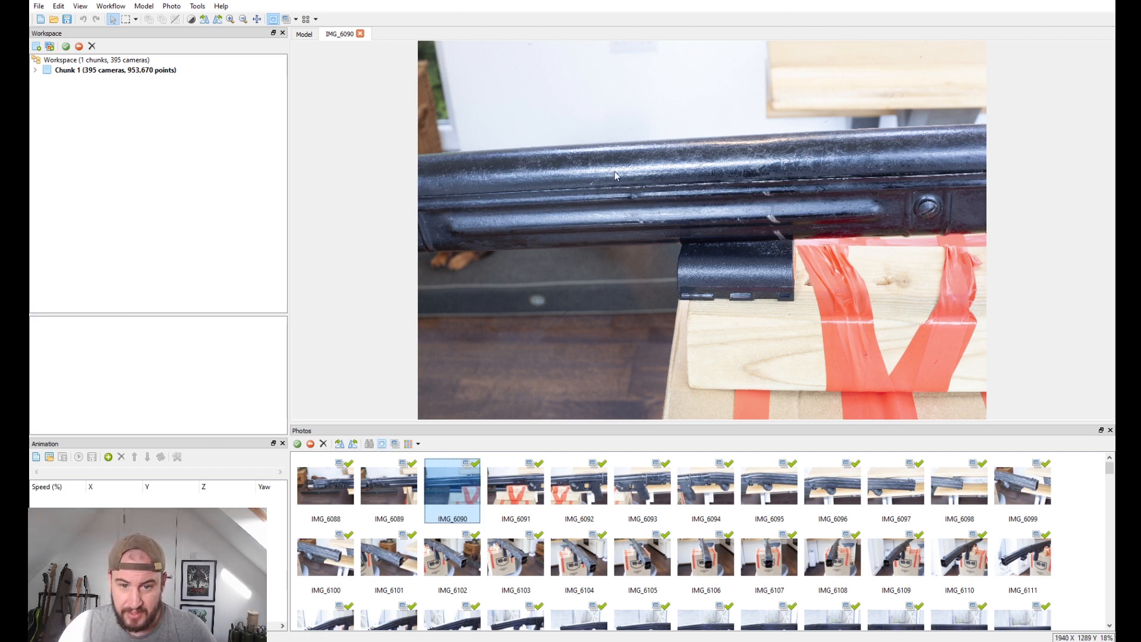
Scroll up to zoom the current view
scroll(up, 3)
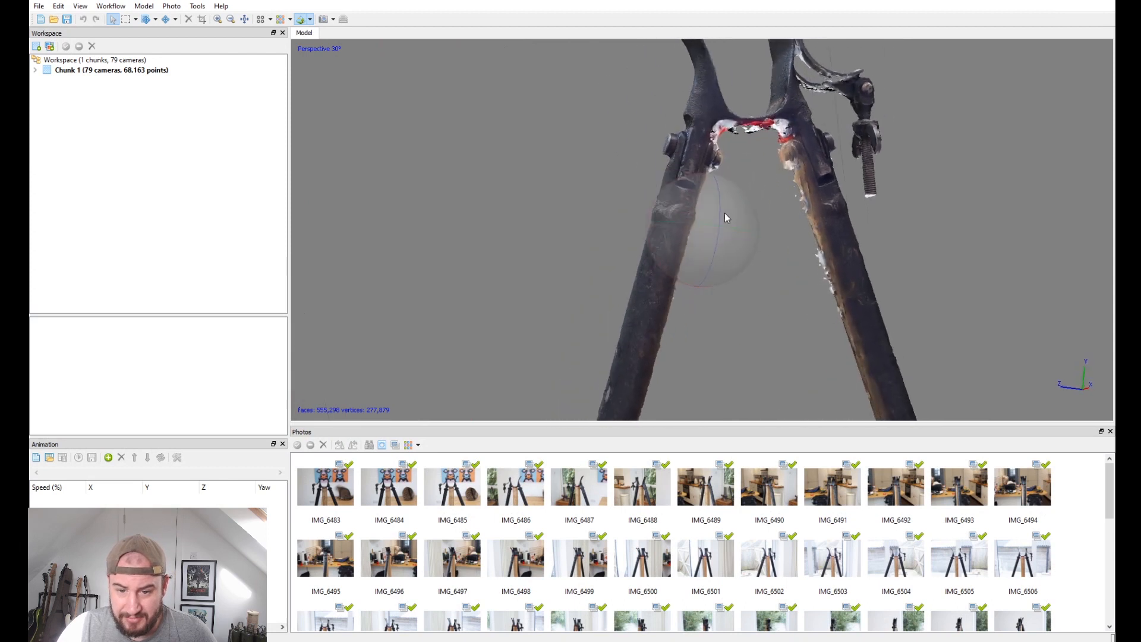
click(388, 486)
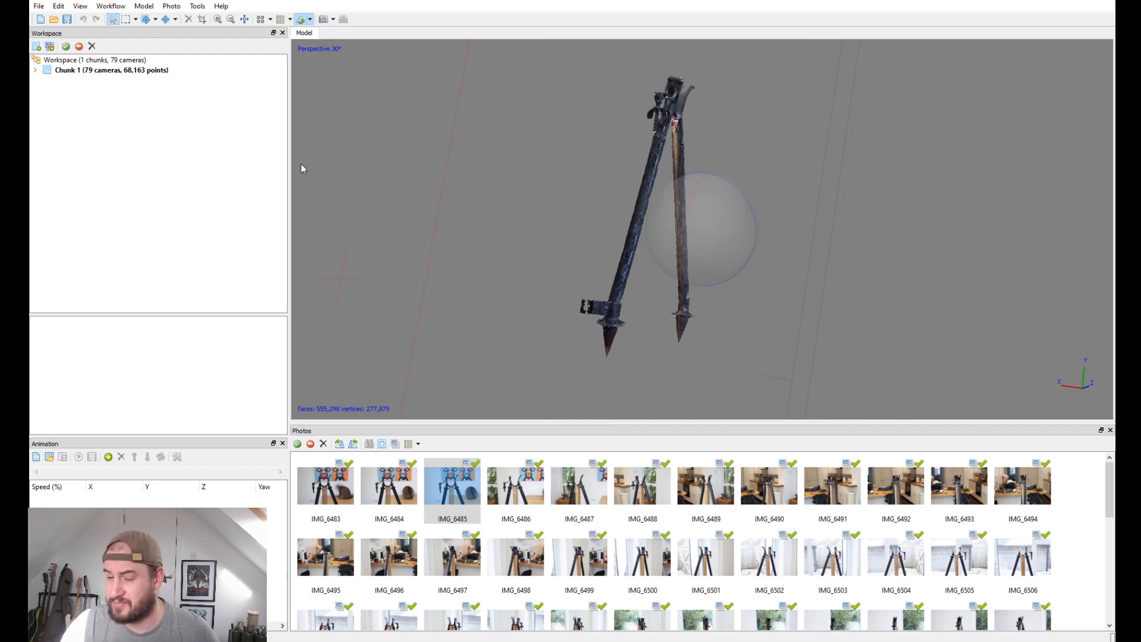
mouse_move(405, 201)
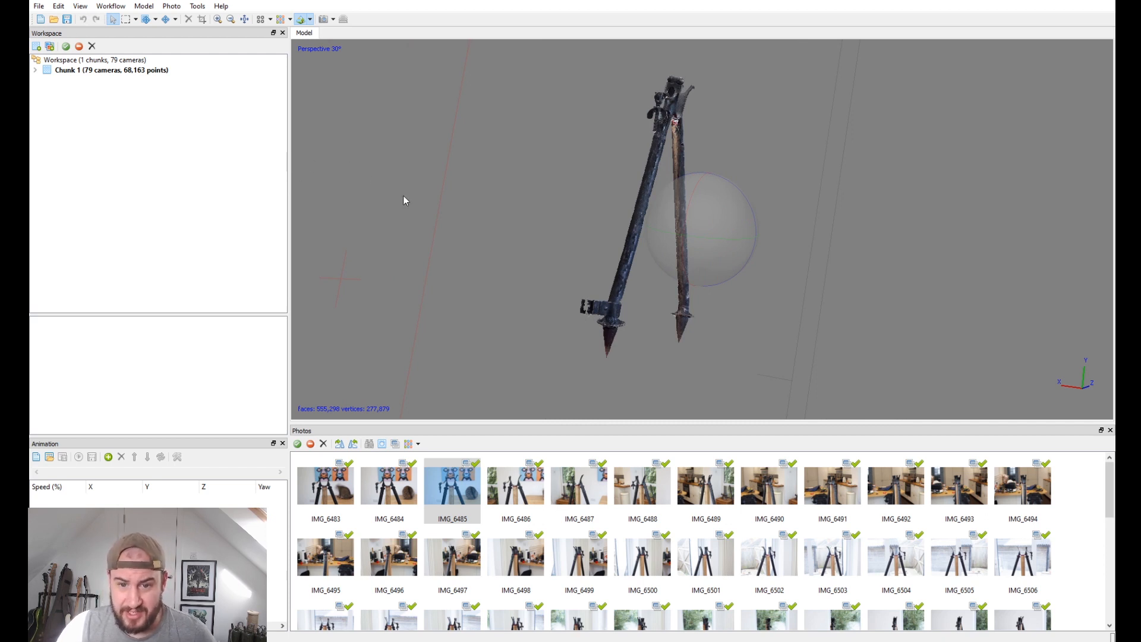
mouse_move(862, 246)
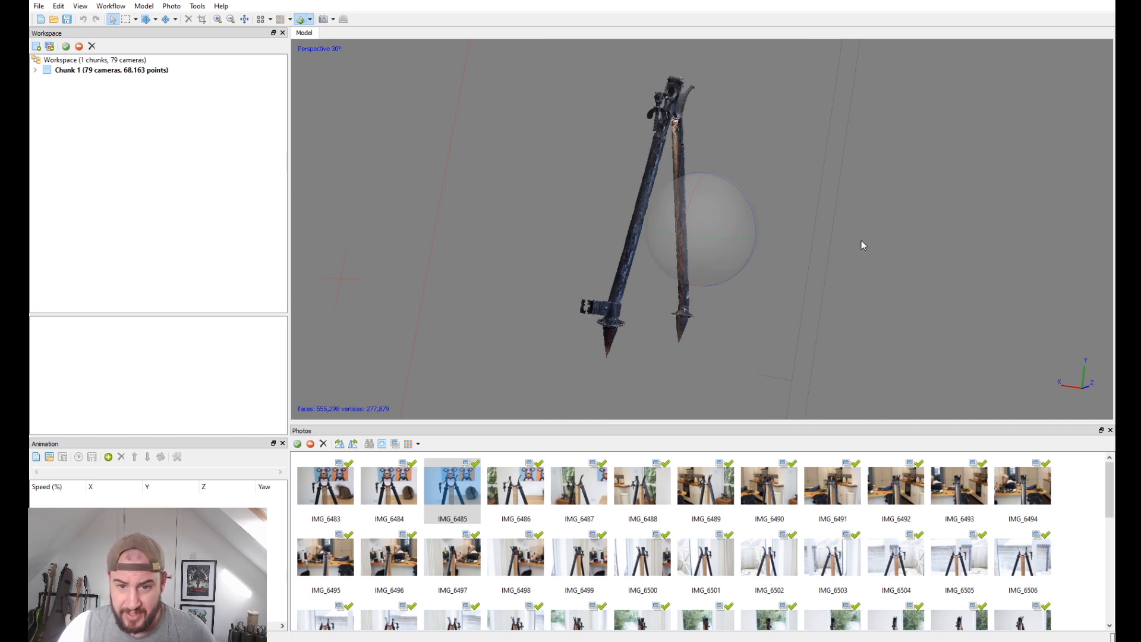
mouse_move(865, 251)
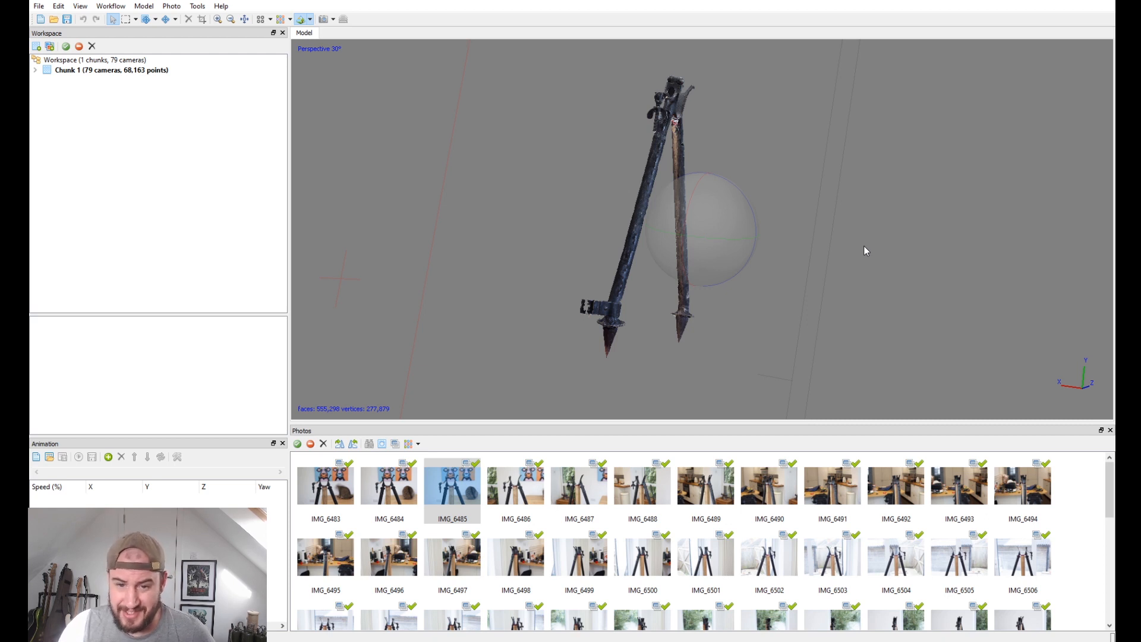
mouse_move(872, 251)
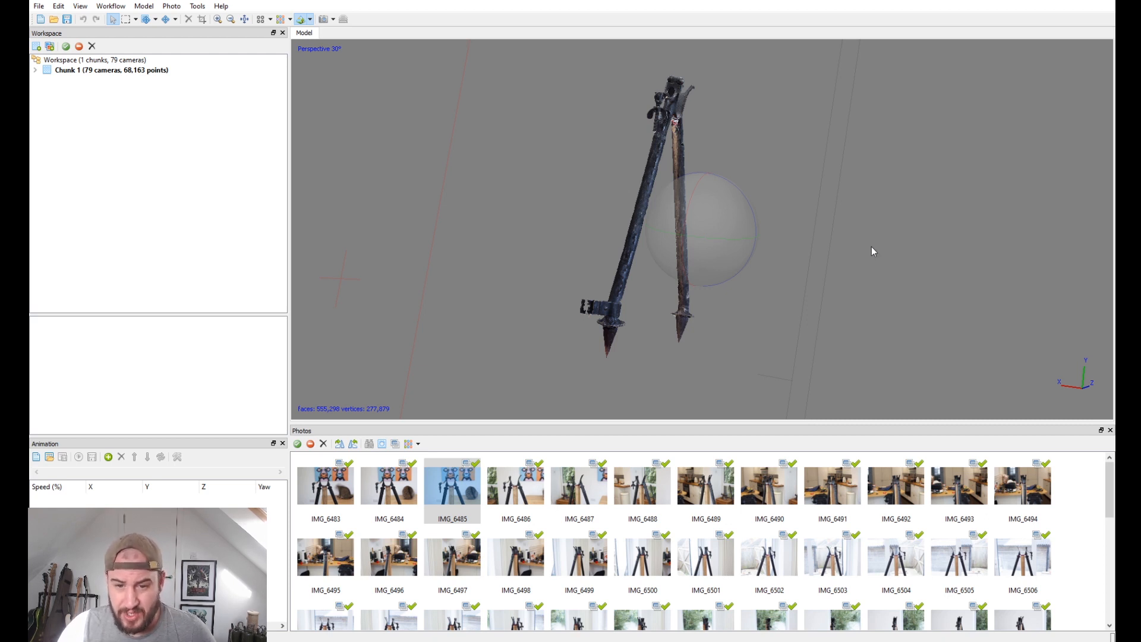
mouse_move(716, 230)
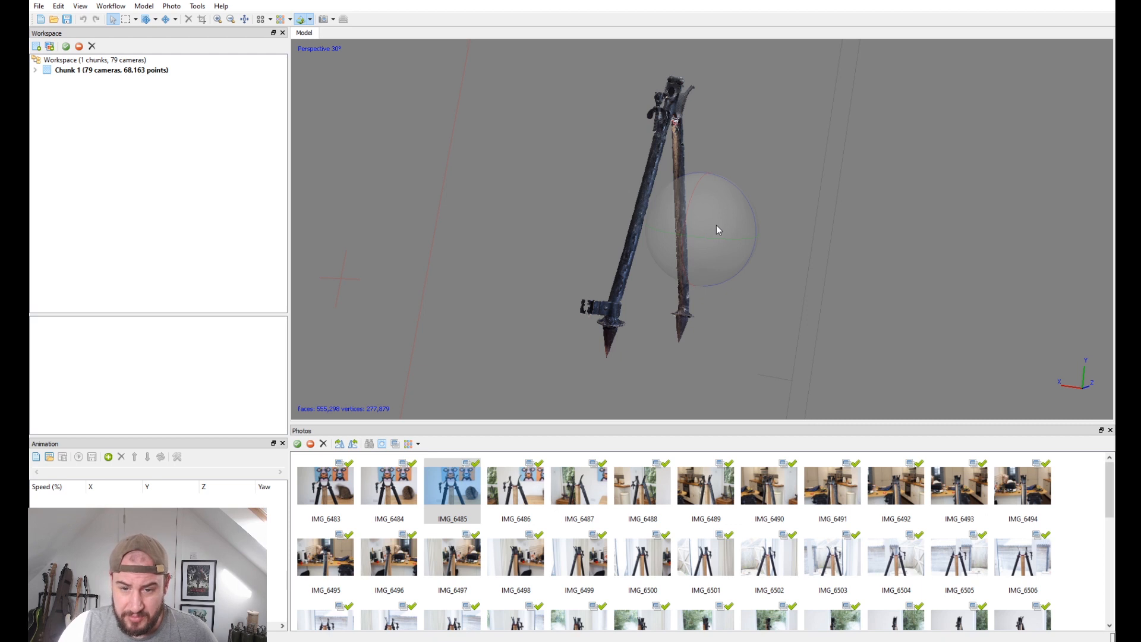